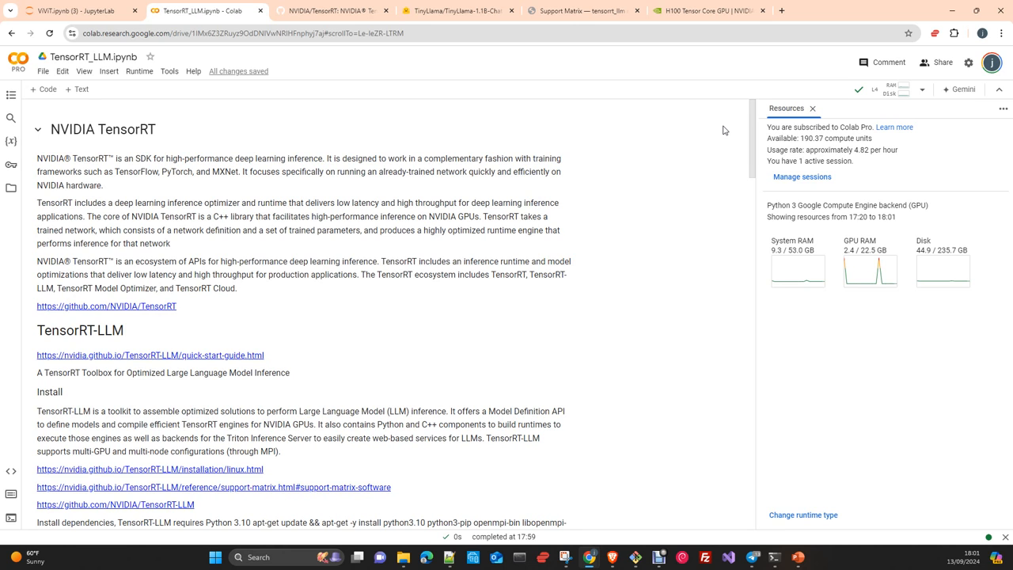
# - Read the install dependencies note, highlighting the Python 3.10 requirement text
pyautogui.scroll(-3)
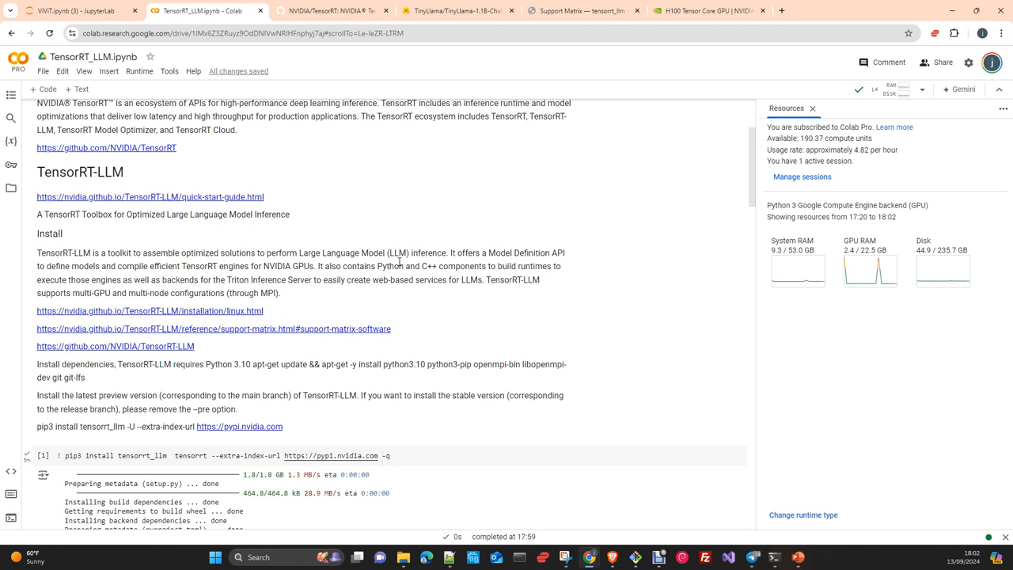
pyautogui.moveTo(53, 323)
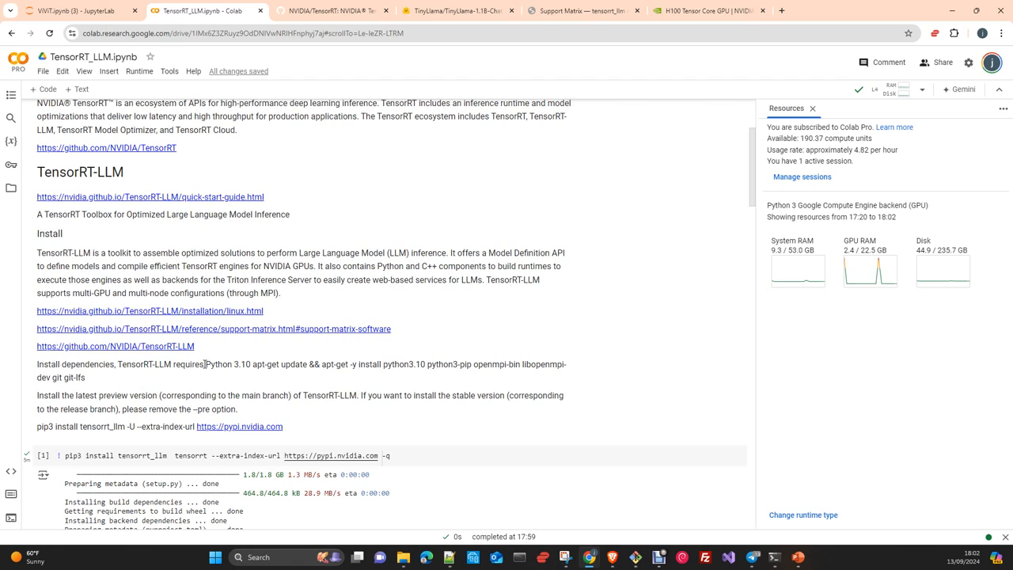
pyautogui.doubleClick(228, 364)
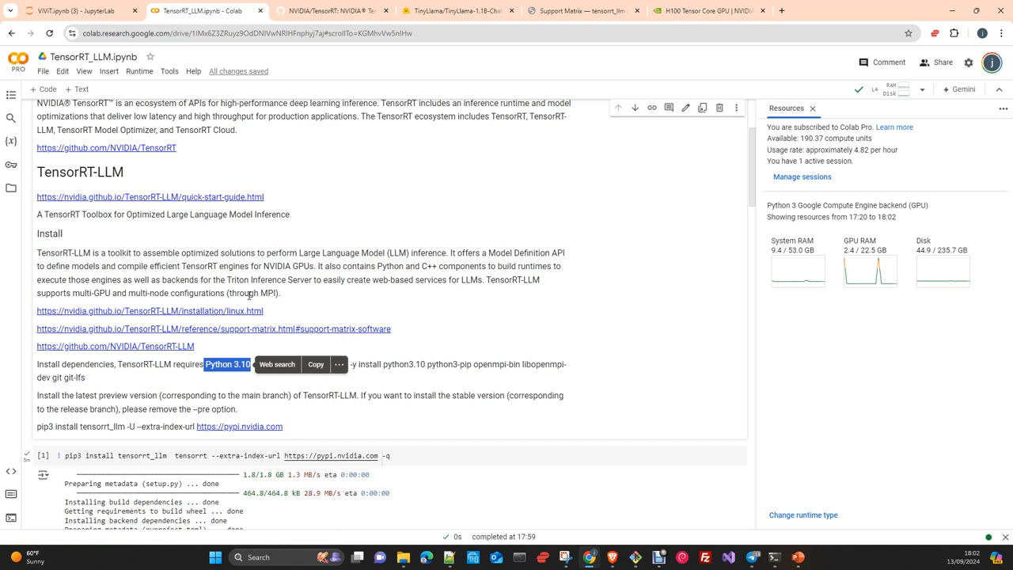
pyautogui.moveTo(231, 386)
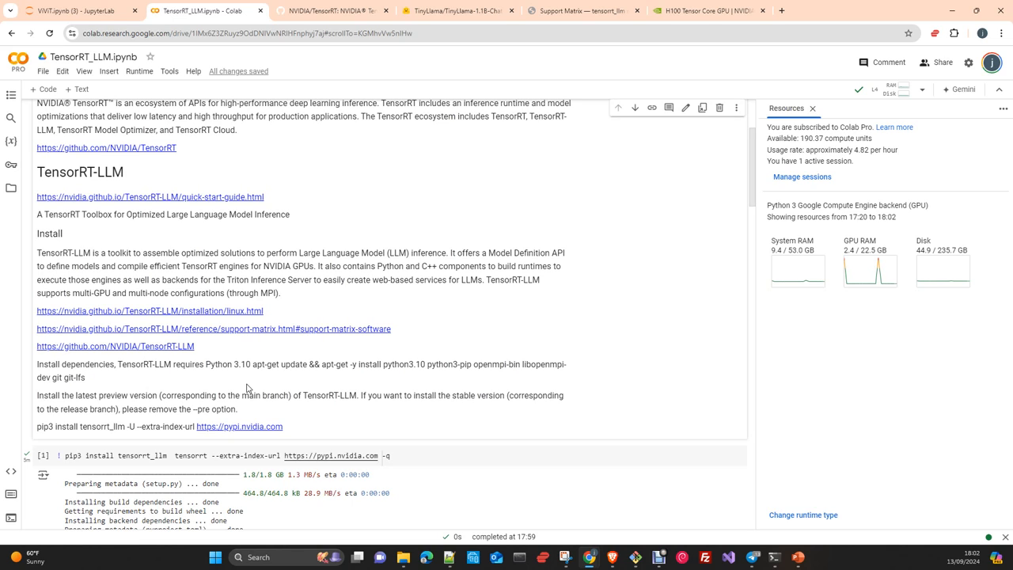
pyautogui.moveTo(219, 370)
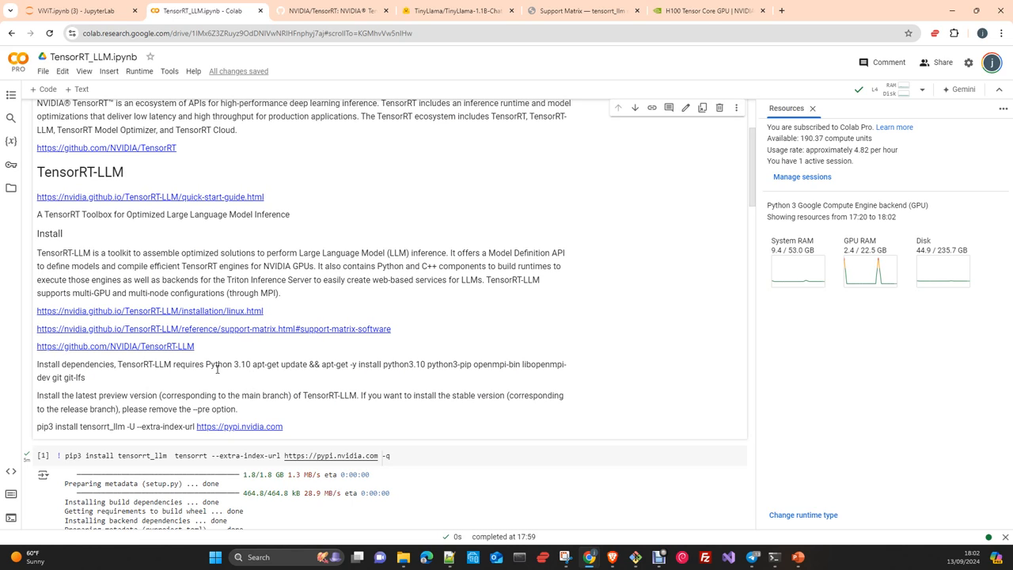
pyautogui.doubleClick(228, 364)
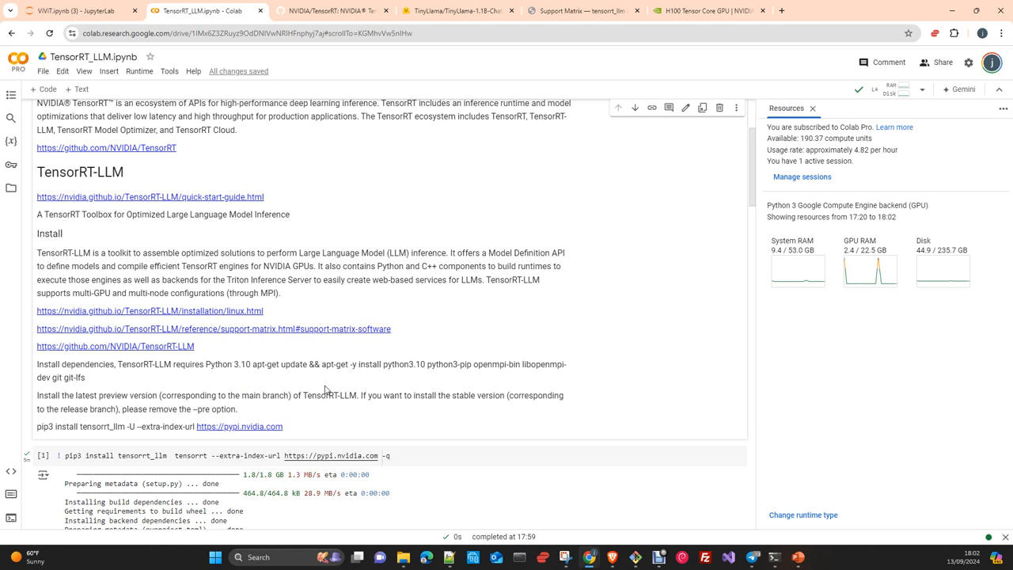
pyautogui.moveTo(418, 378)
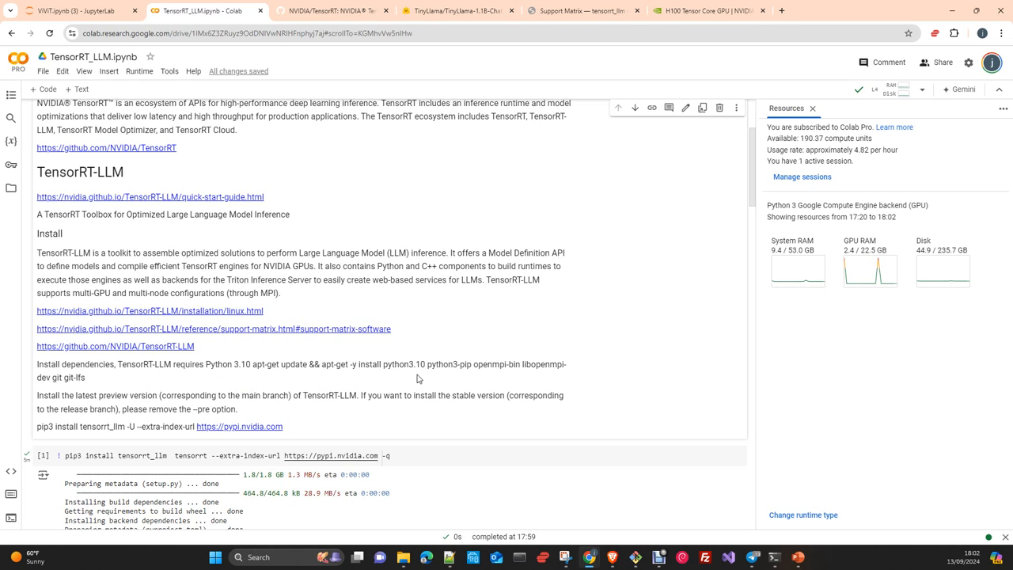
pyautogui.moveTo(420, 370)
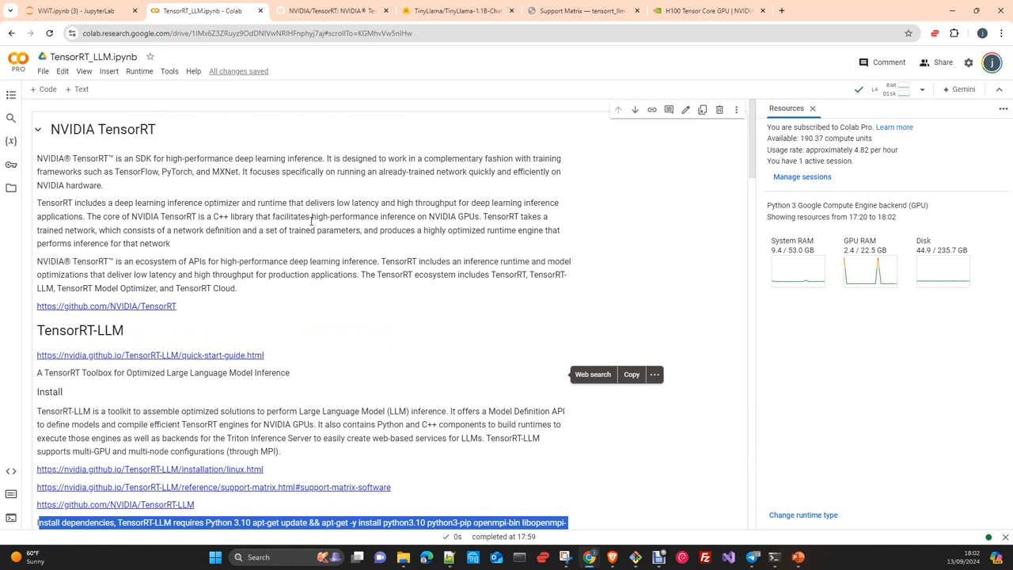
pyautogui.moveTo(310, 224)
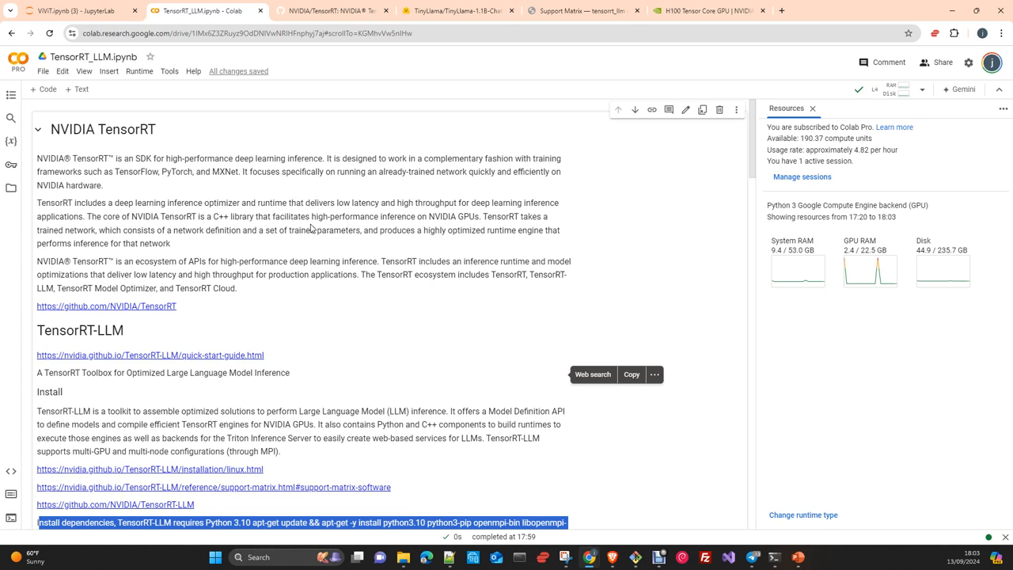
pyautogui.moveTo(743, 174)
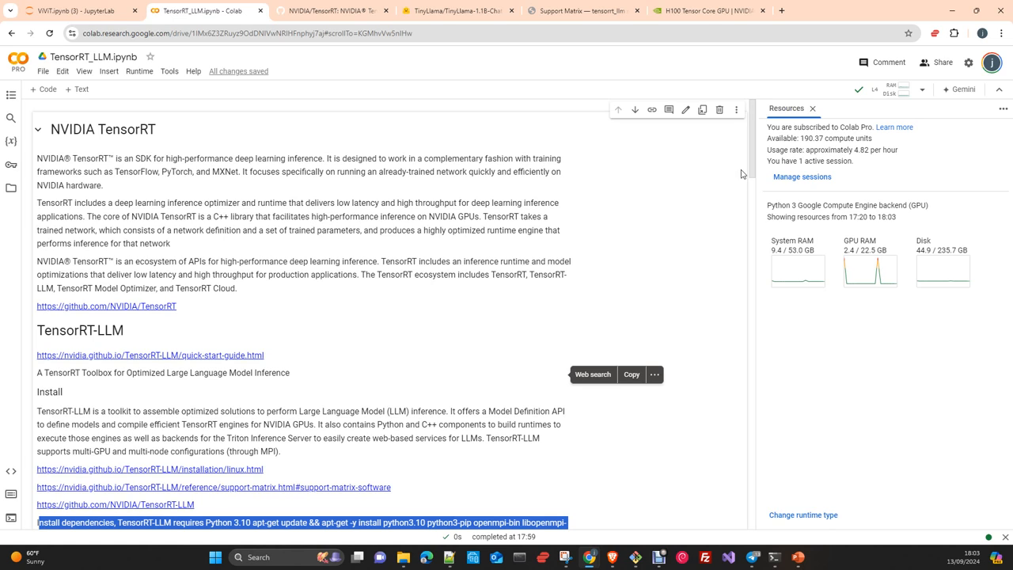
pyautogui.moveTo(456, 346)
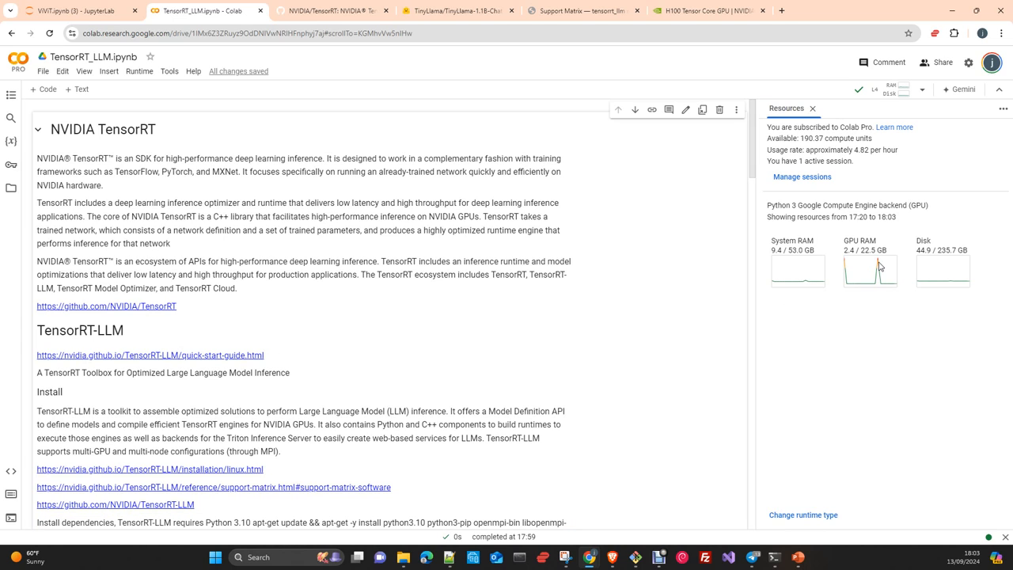
pyautogui.moveTo(713, 301)
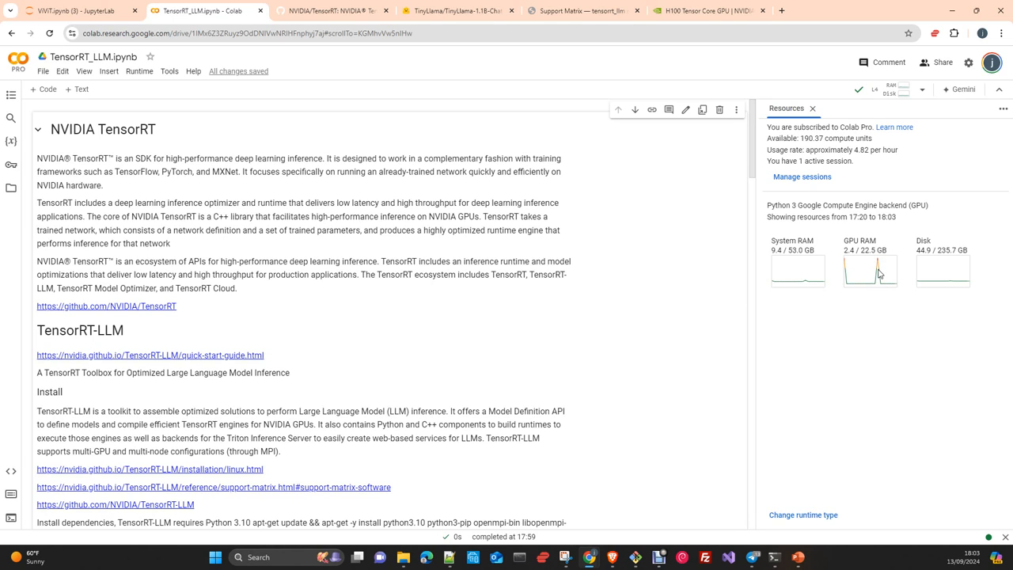
pyautogui.moveTo(687, 296)
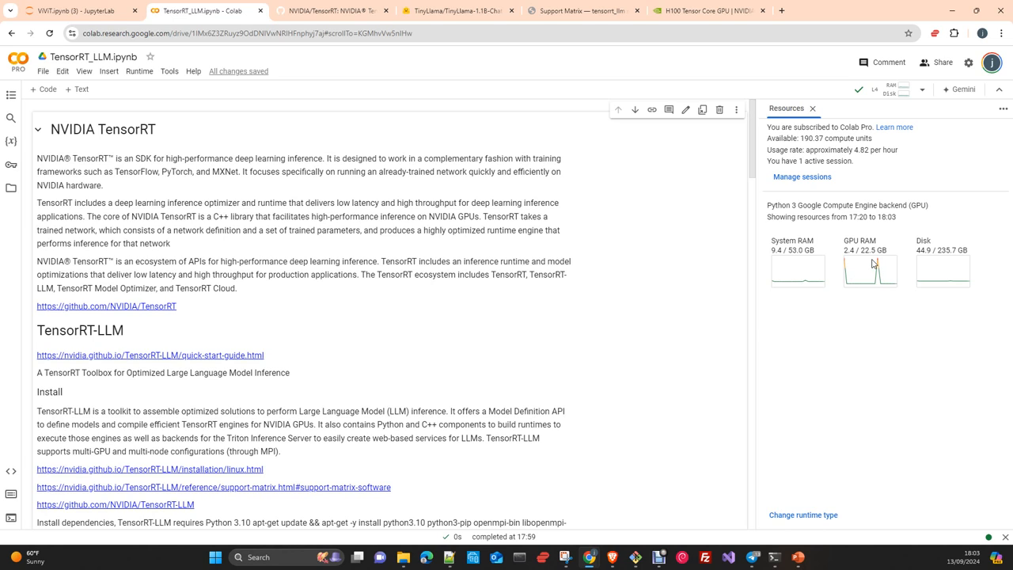
pyautogui.moveTo(884, 266)
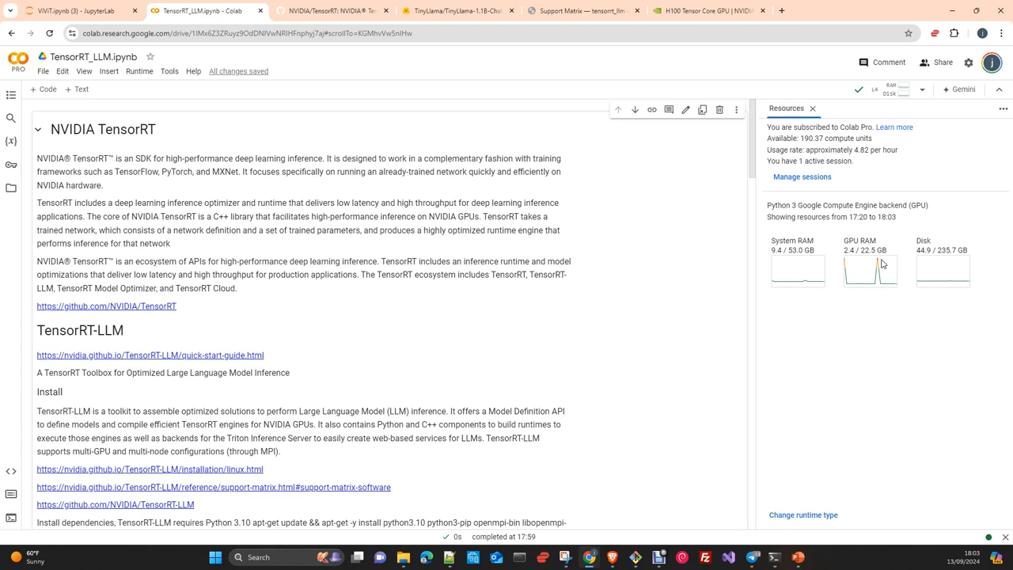
pyautogui.moveTo(469, 367)
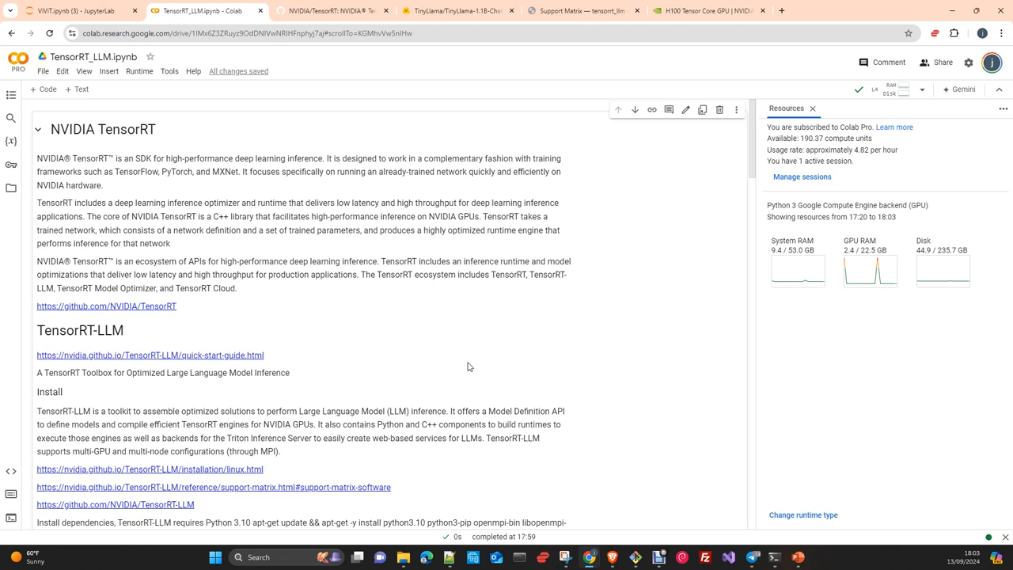
pyautogui.moveTo(472, 364)
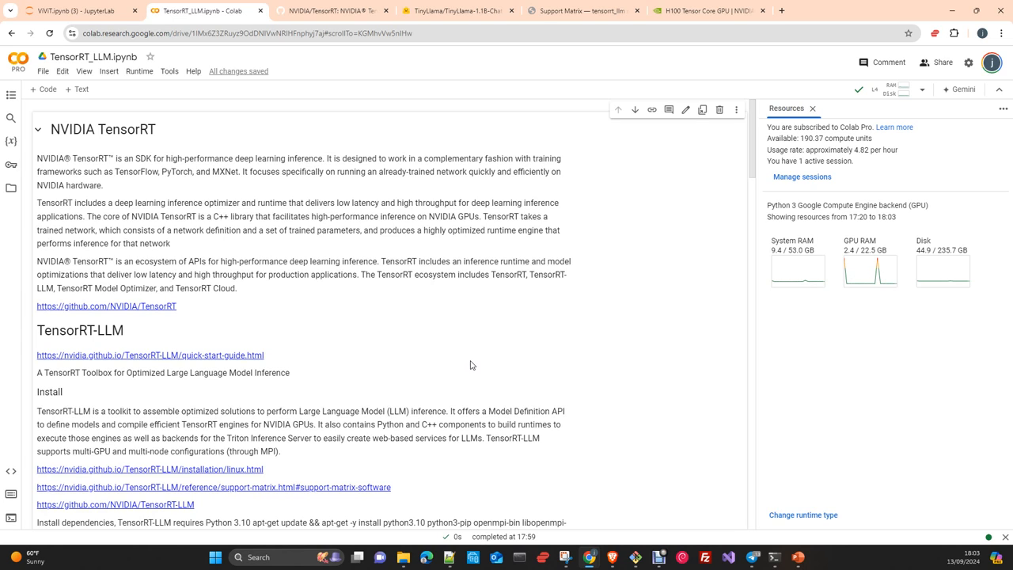
pyautogui.moveTo(491, 357)
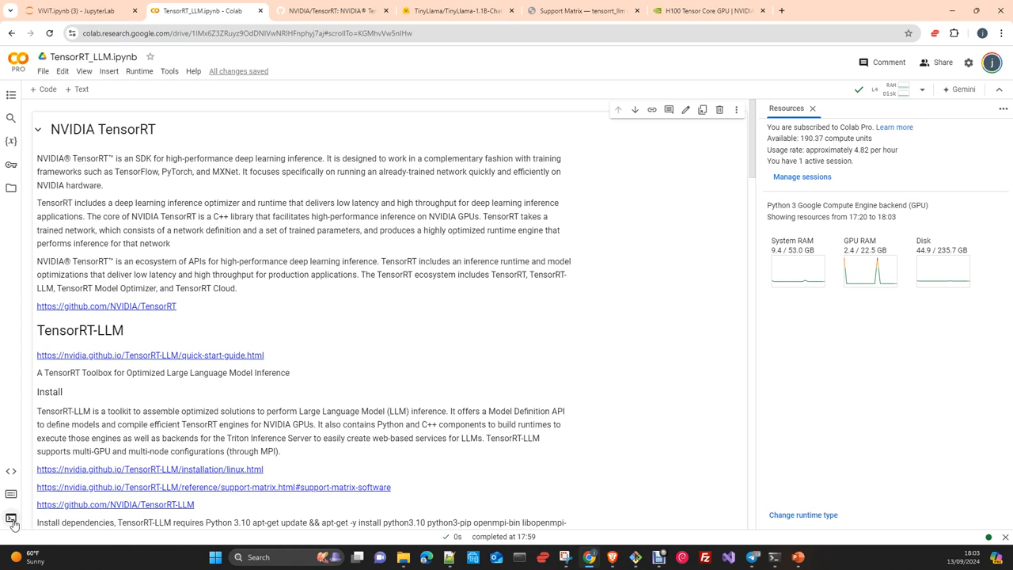
# - Start a Colab terminal, widen it, and run nvidia-smi to show the NVIDIA L4 GPU
pyautogui.click(11, 519)
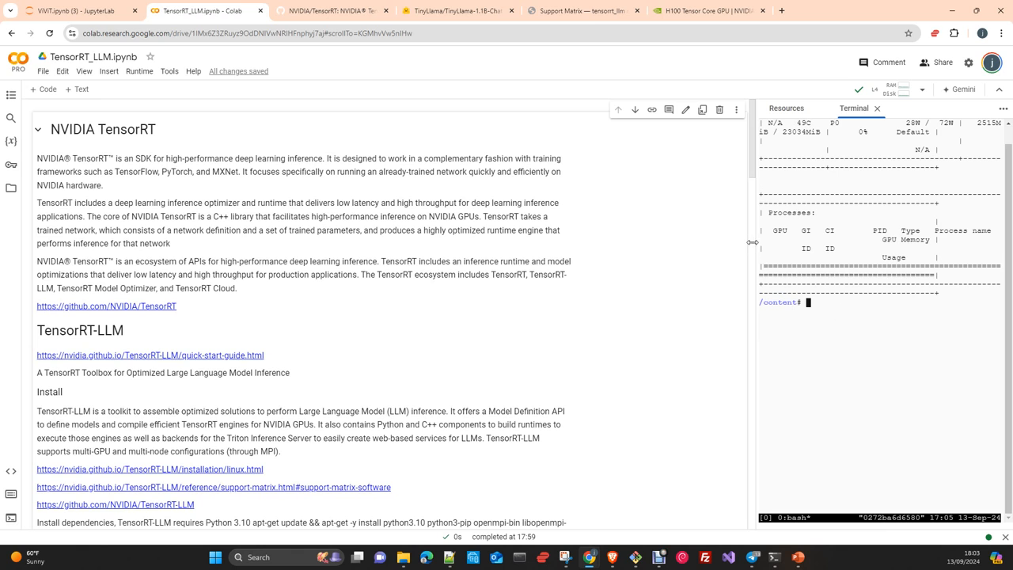
pyautogui.moveTo(752, 243); pyautogui.dragTo(586, 242)
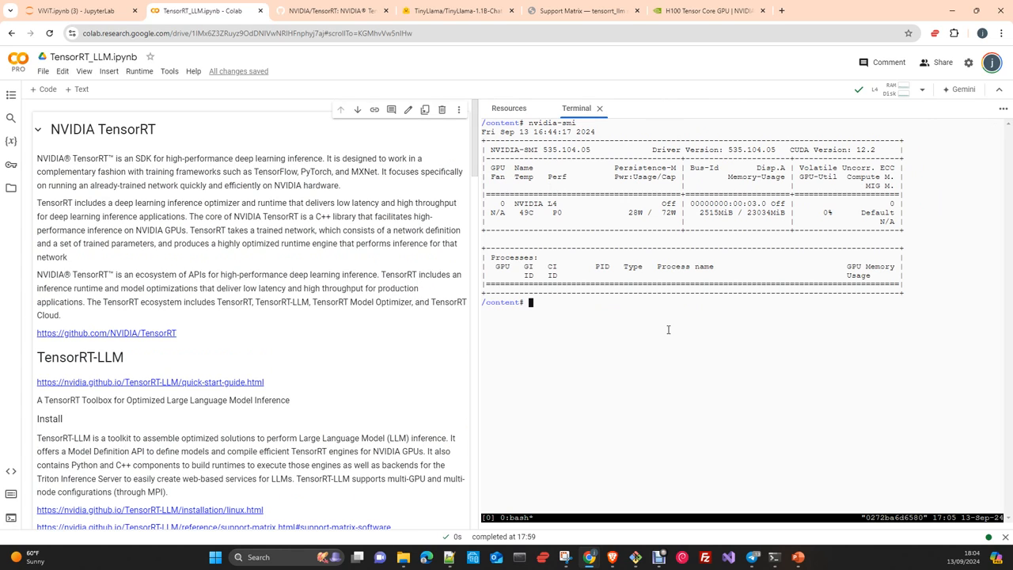
pyautogui.write('n')
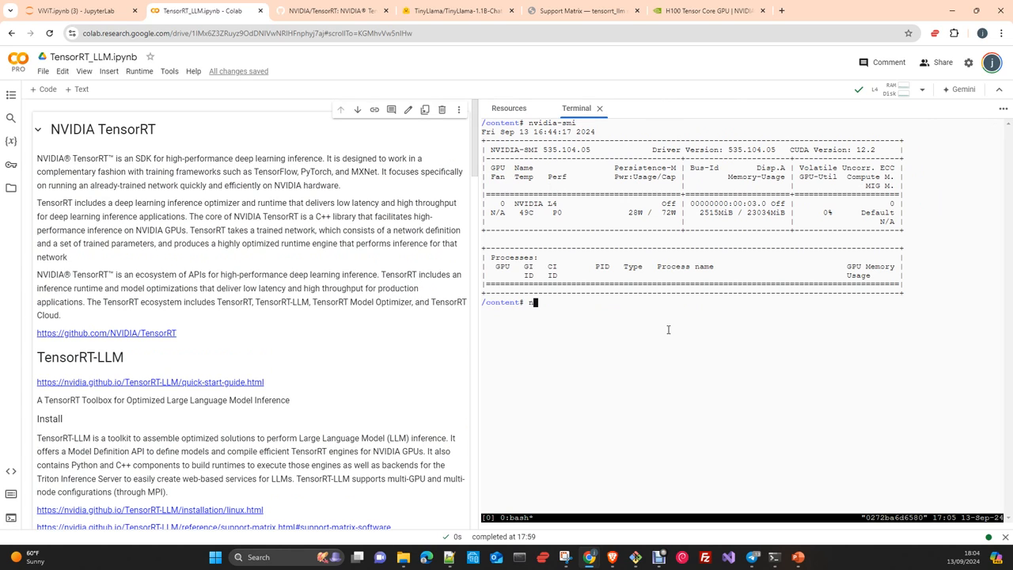
pyautogui.write('vidia-smi')
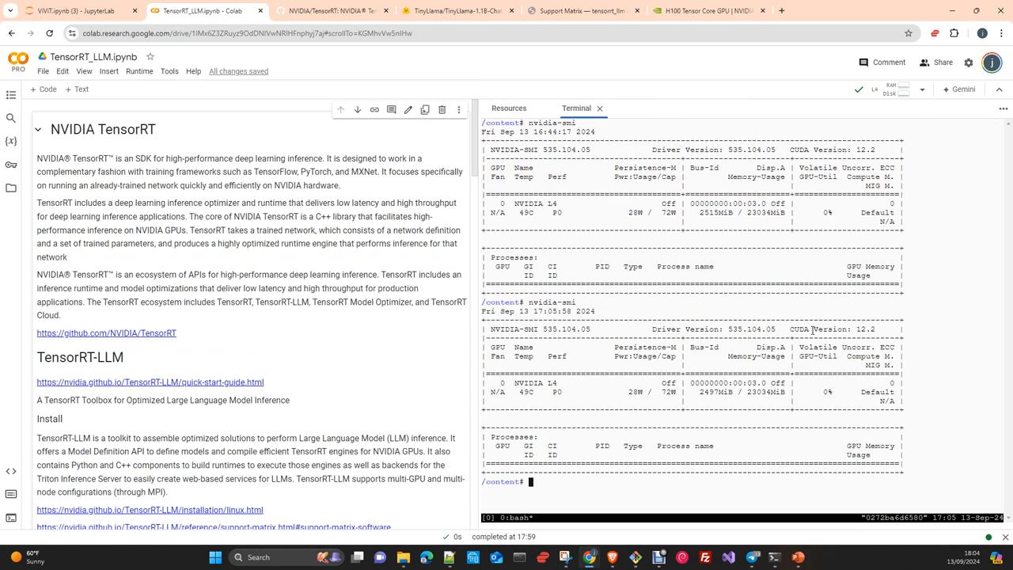
pyautogui.moveTo(822, 332)
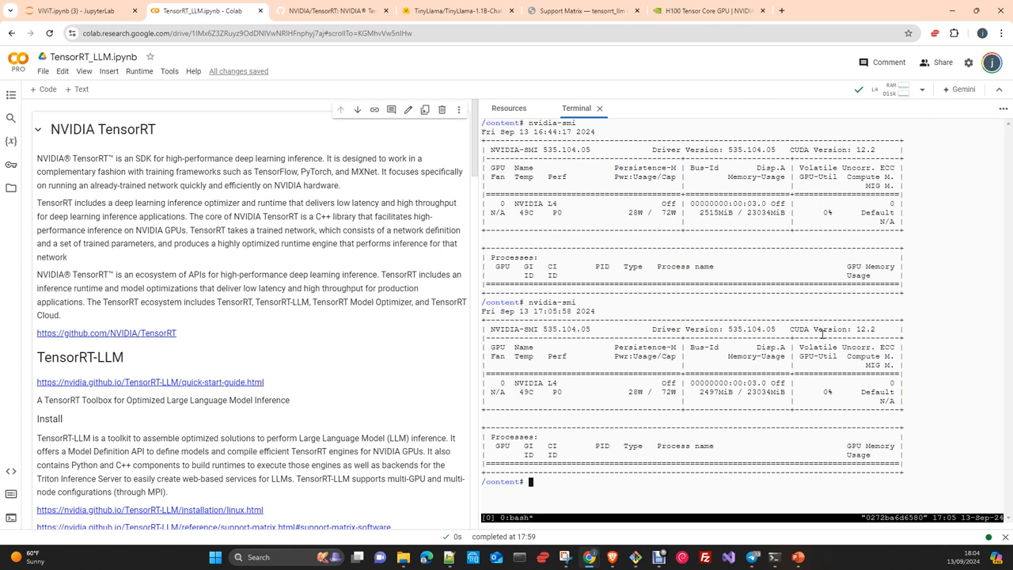
pyautogui.moveTo(868, 335)
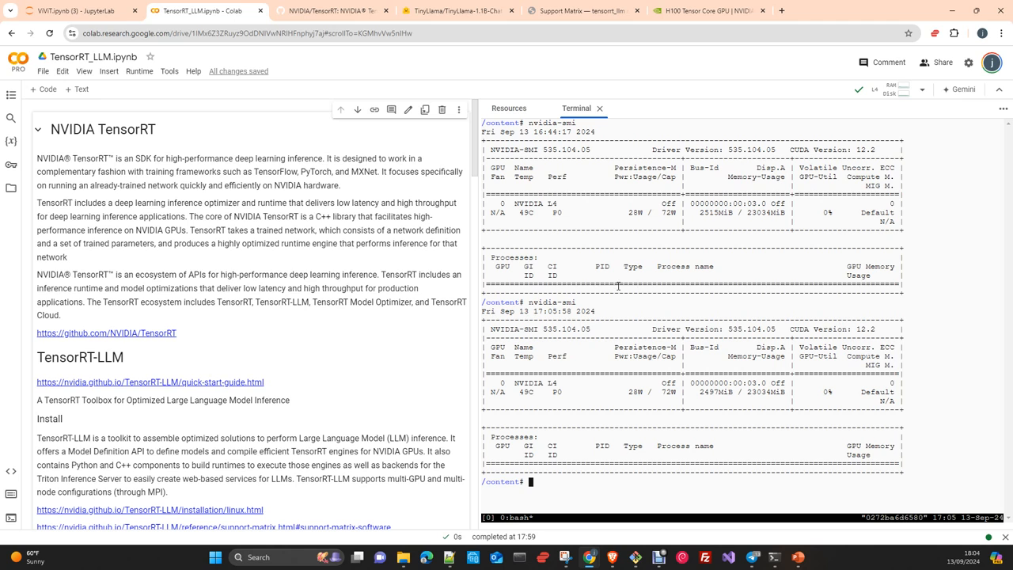
pyautogui.moveTo(442, 373)
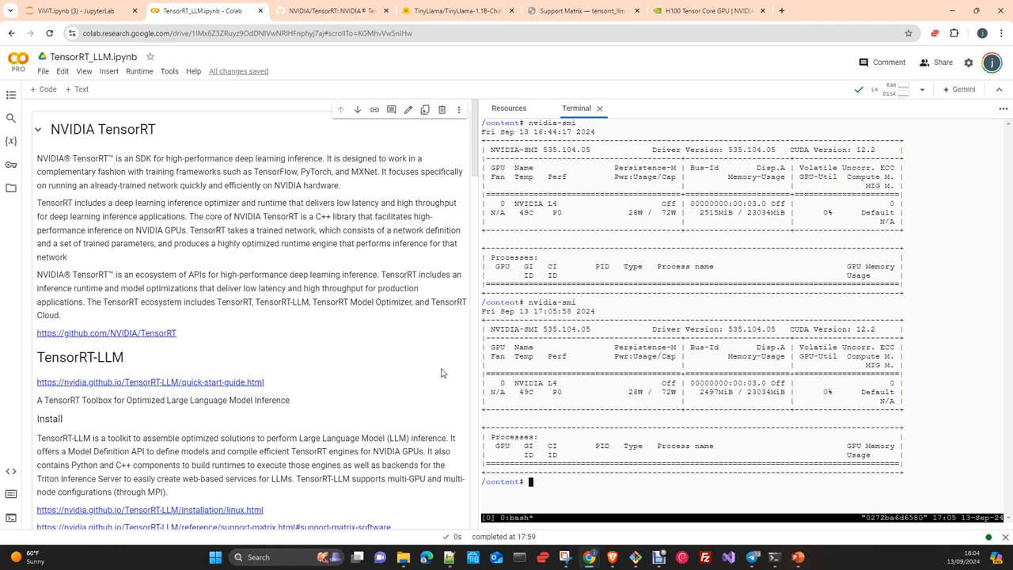
pyautogui.scroll(-3)
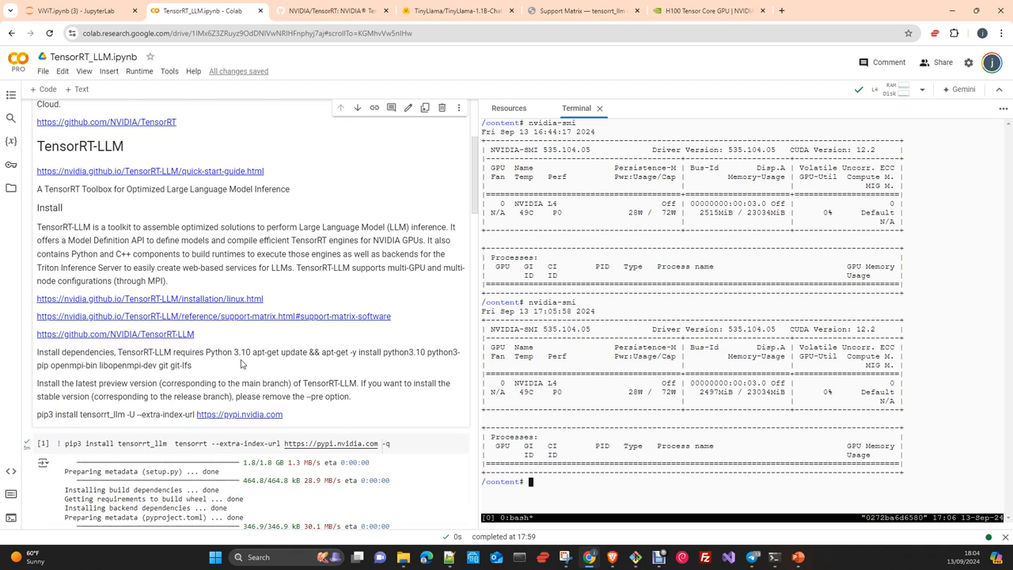
pyautogui.moveTo(455, 361)
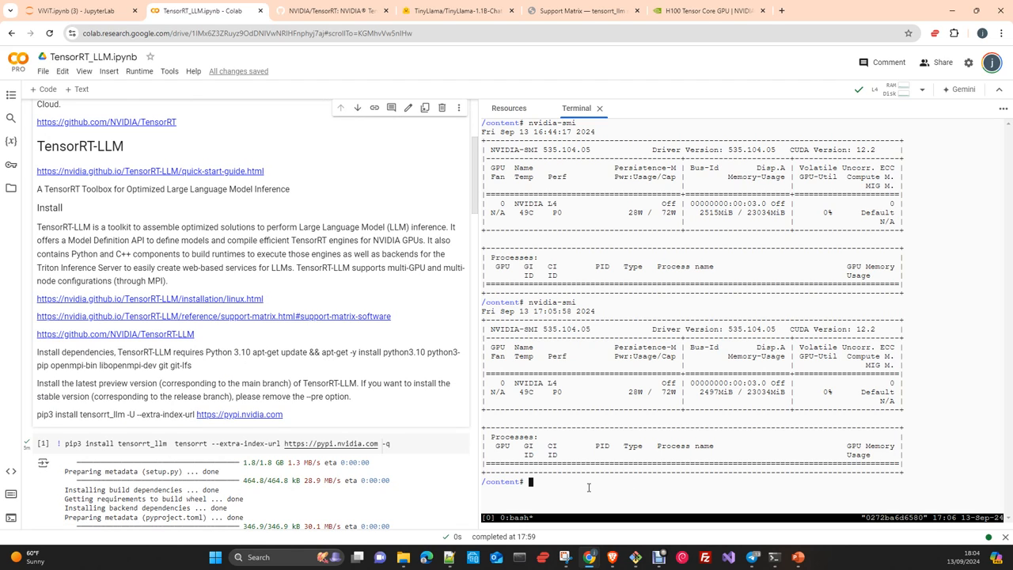
# - Run nvcc in the terminal, getting the 'no input files specified' message
pyautogui.write('nvcc')
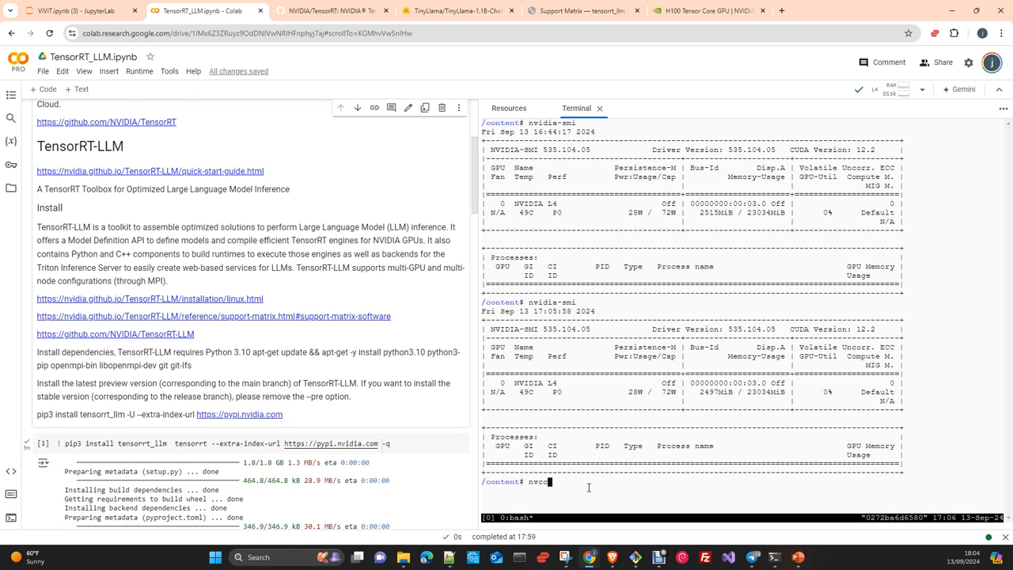
pyautogui.press('enter')
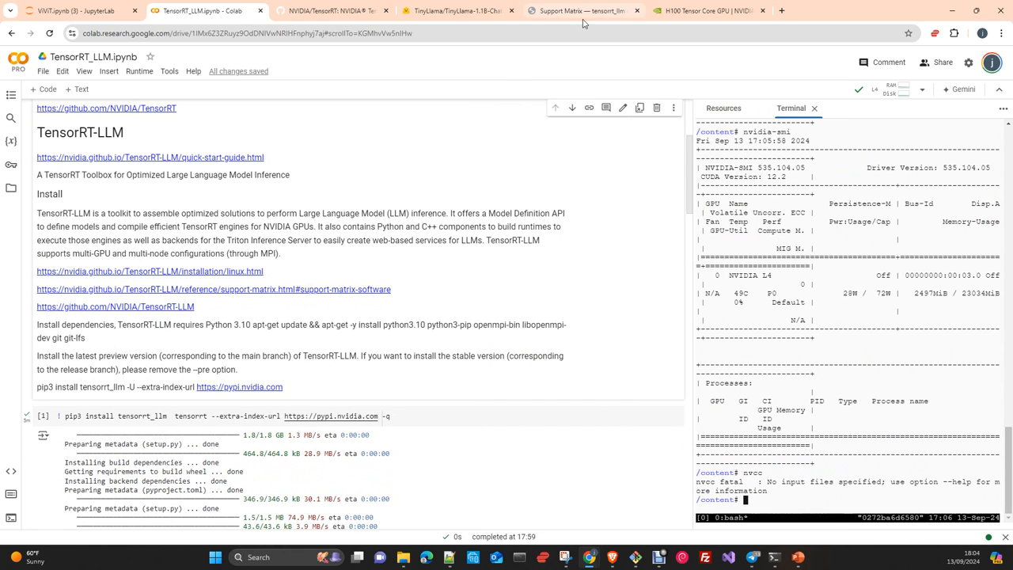
# - Switch to the TensorRT-LLM Support Matrix page and scroll to the supported models list
pyautogui.click(583, 9)
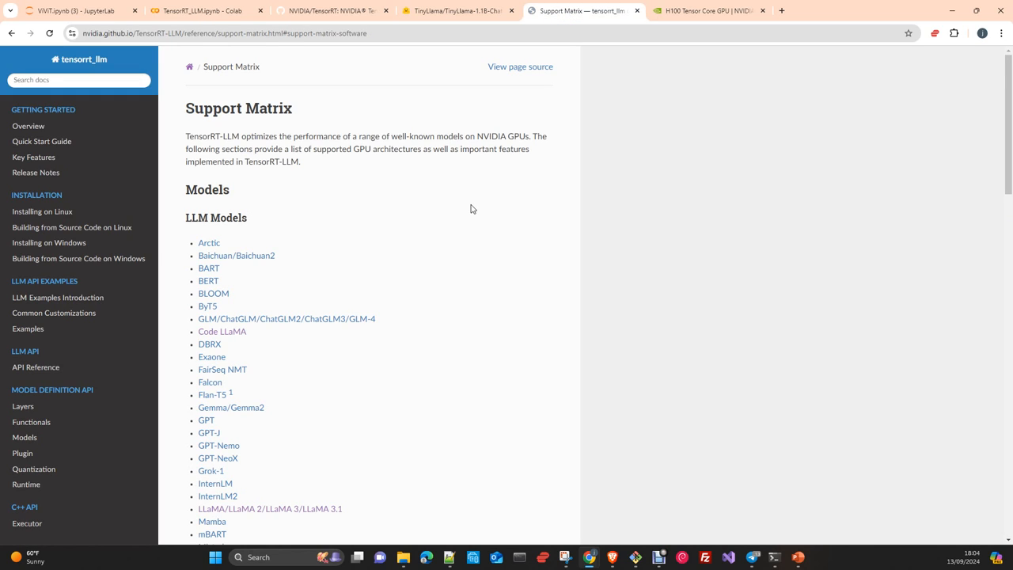
pyautogui.moveTo(326, 29)
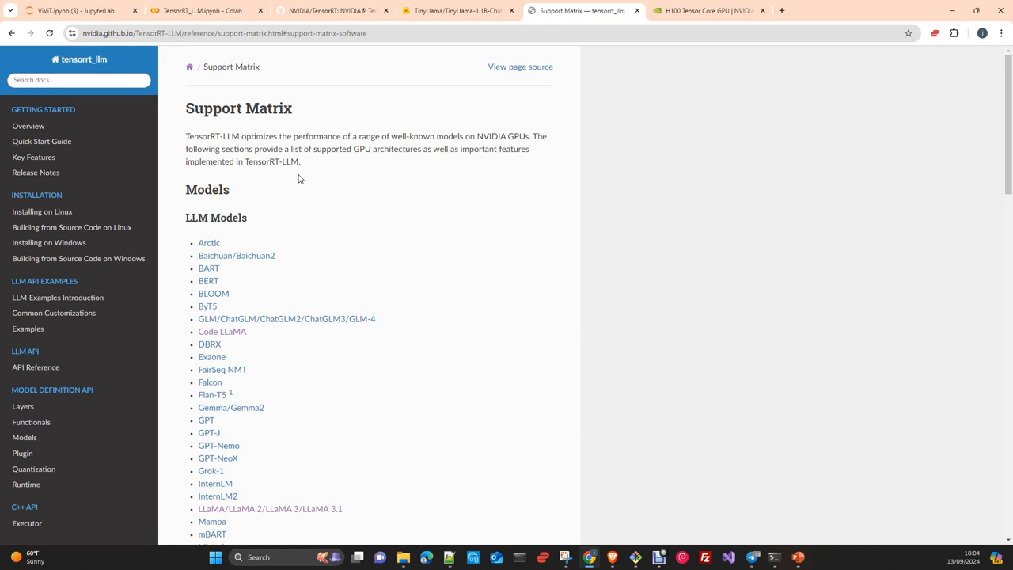
pyautogui.moveTo(355, 204)
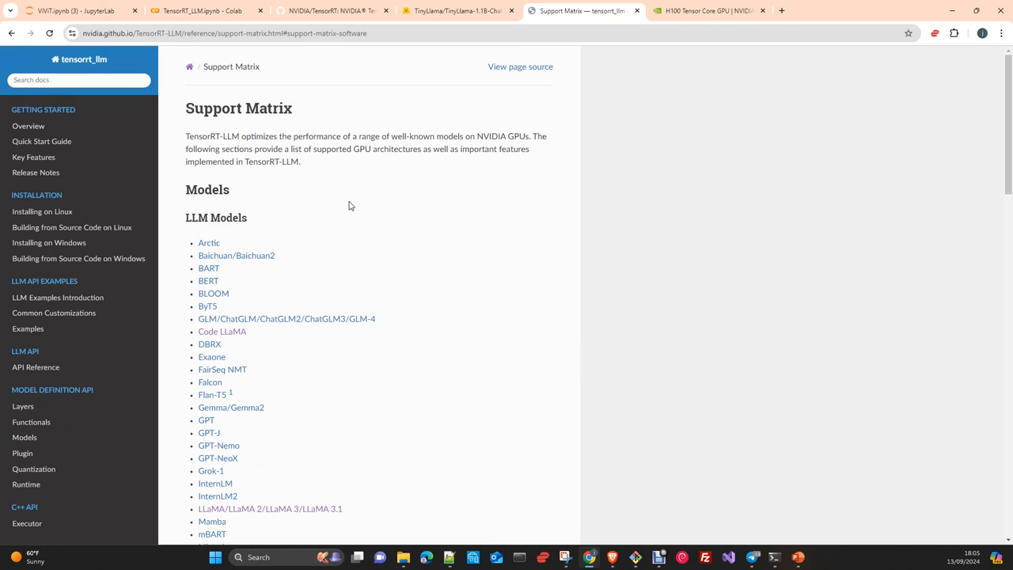
pyautogui.moveTo(340, 203)
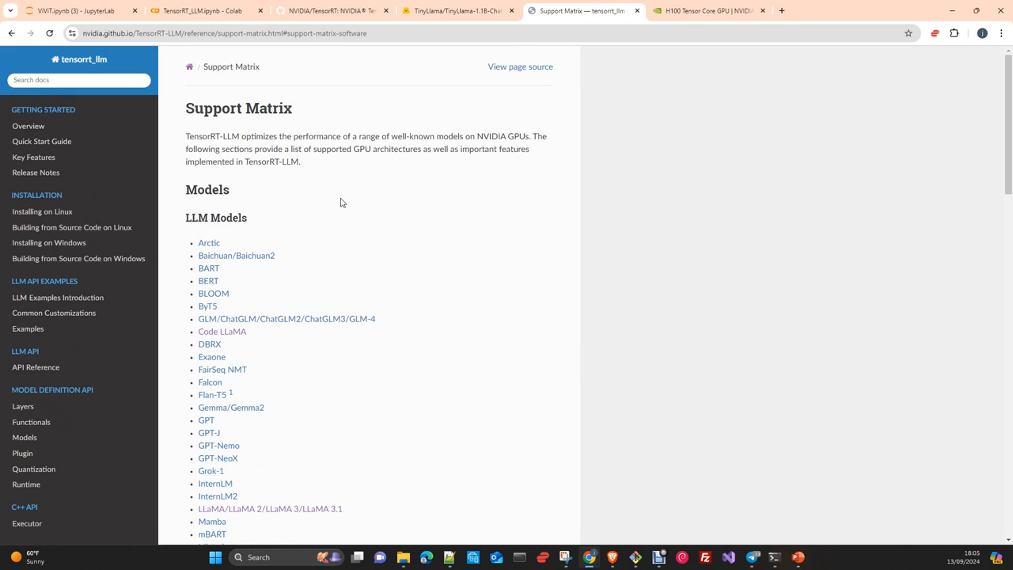
pyautogui.moveTo(342, 203)
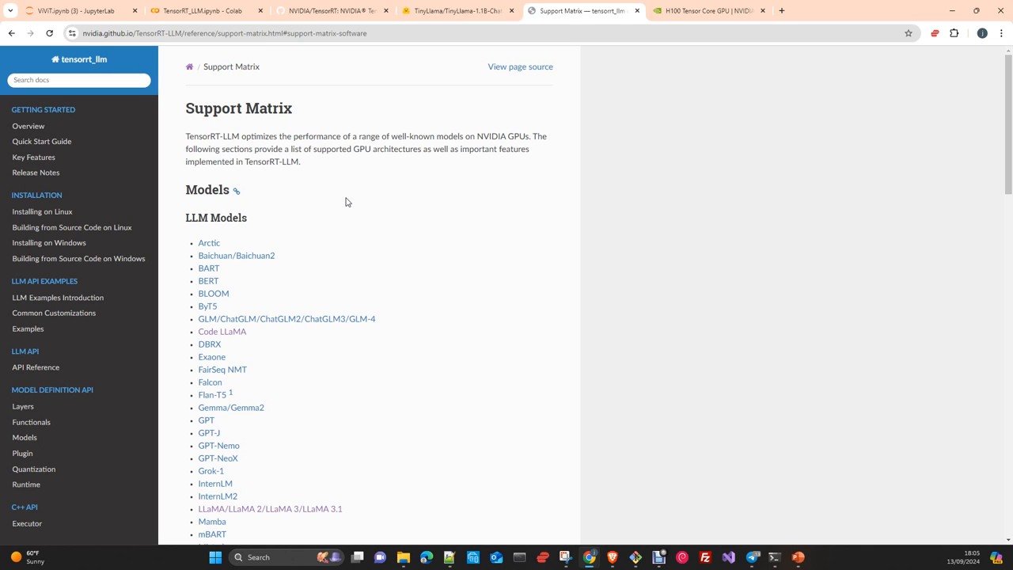
pyautogui.scroll(-3)
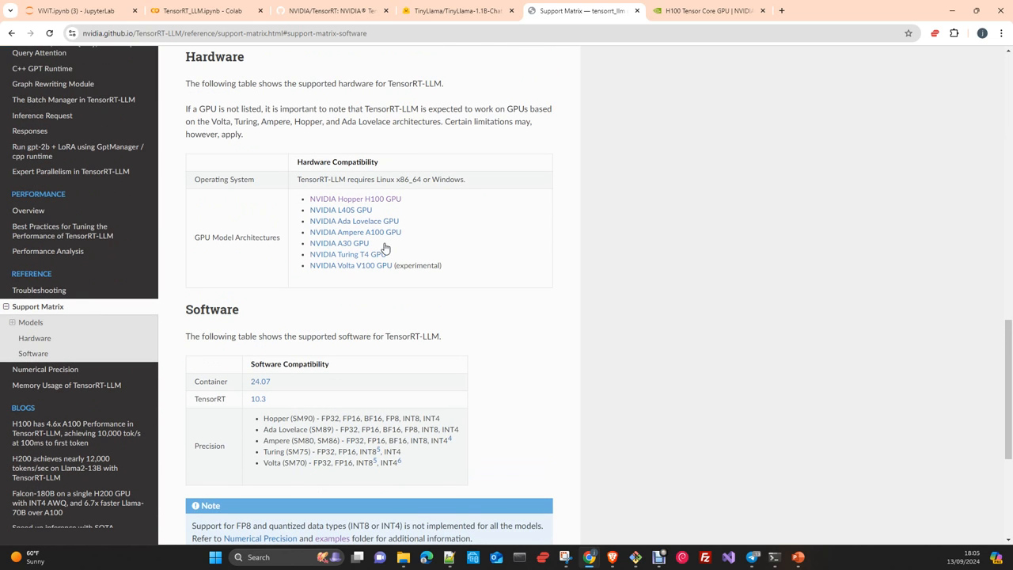
pyautogui.moveTo(358, 173)
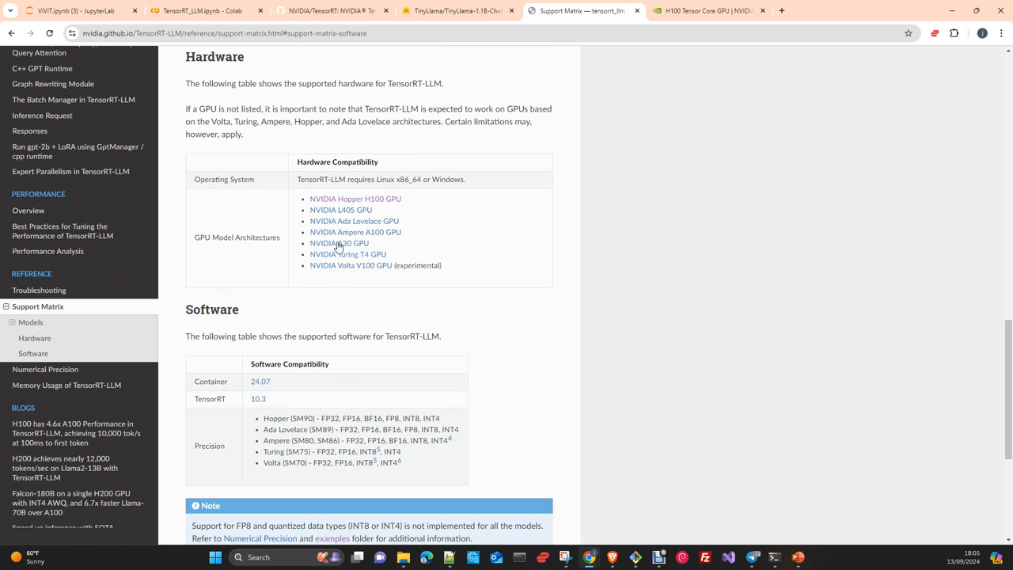
pyautogui.moveTo(367, 266)
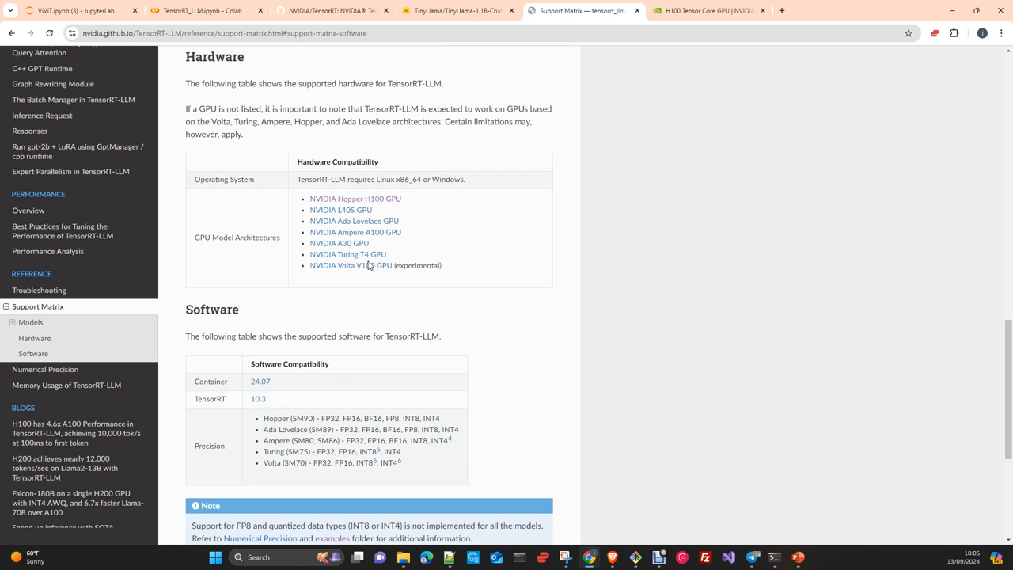
pyautogui.moveTo(367, 261)
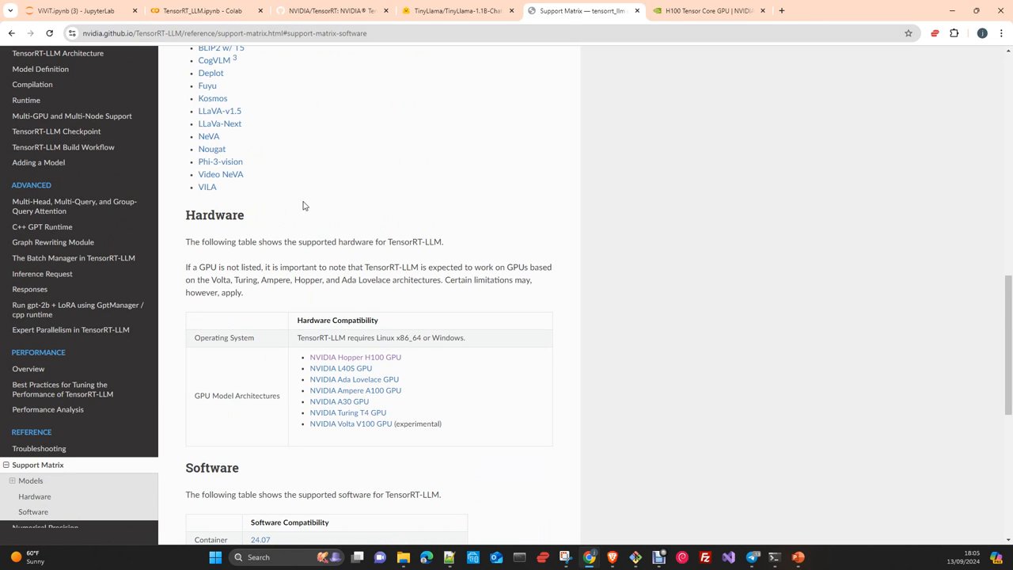
pyautogui.moveTo(355, 245)
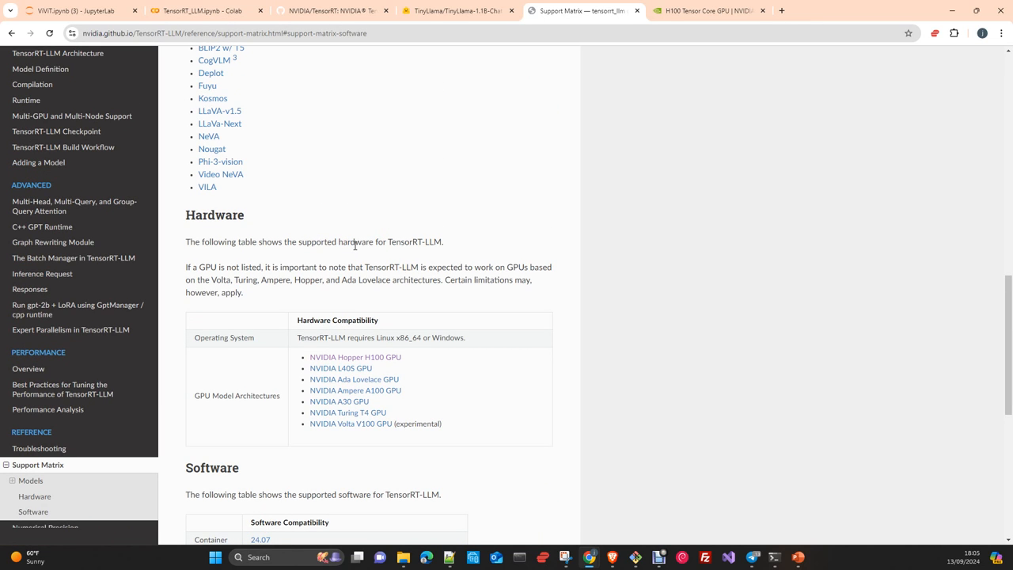
pyautogui.moveTo(357, 257)
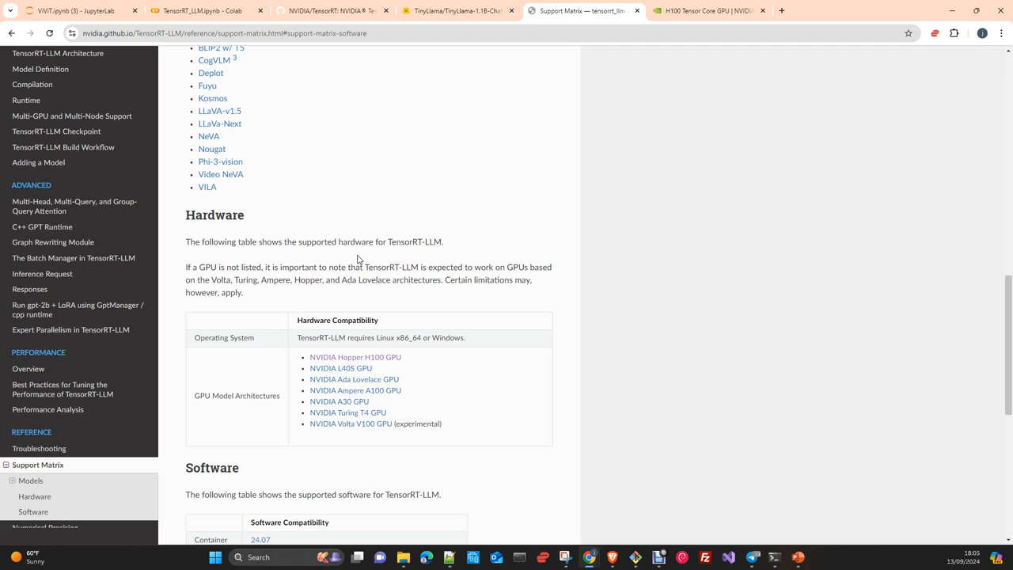
# - Return to the notebook and read the note about removing the --pre option for a stable install
pyautogui.click(206, 10)
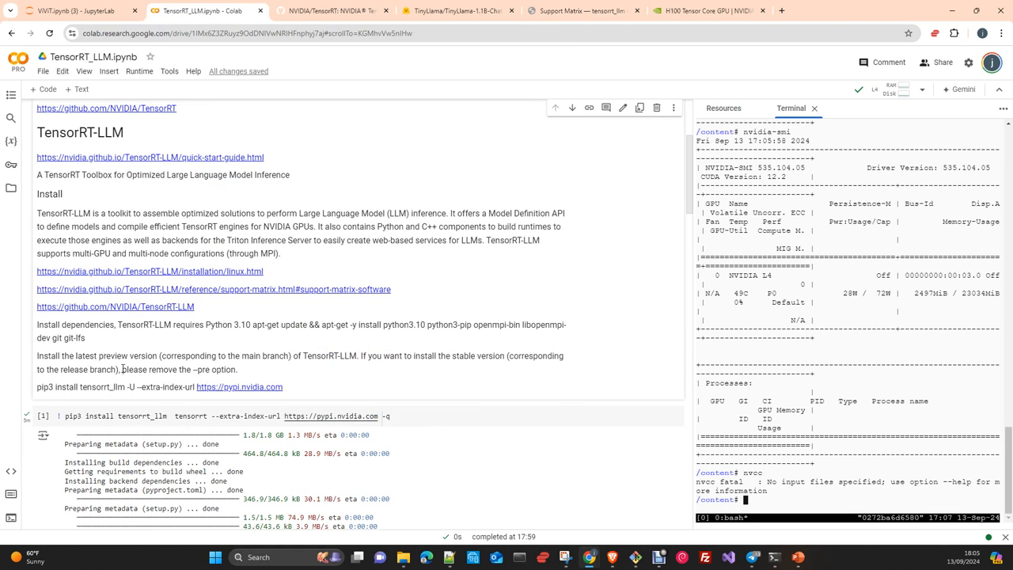
pyautogui.doubleClick(177, 370)
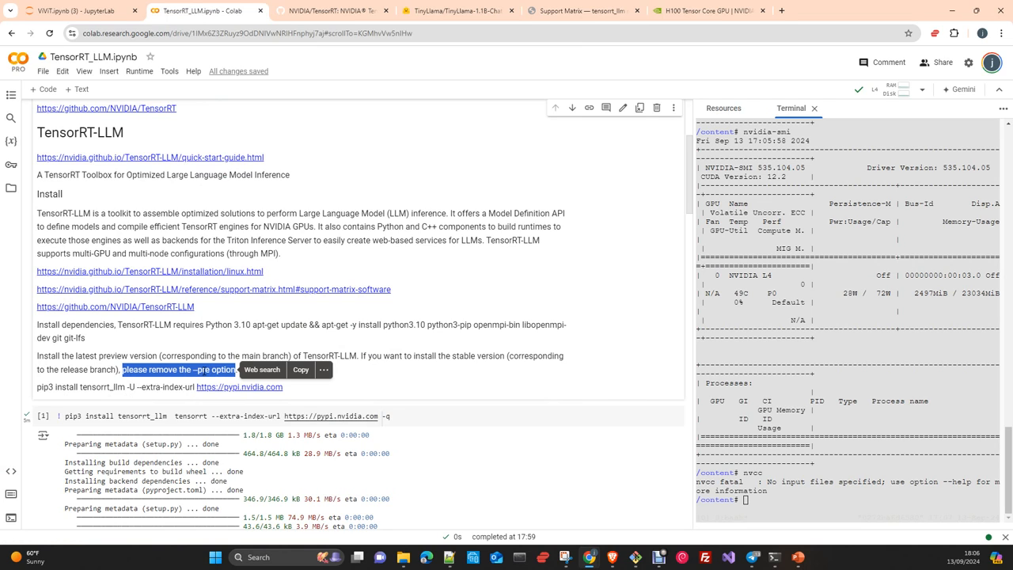
pyautogui.moveTo(842, 161)
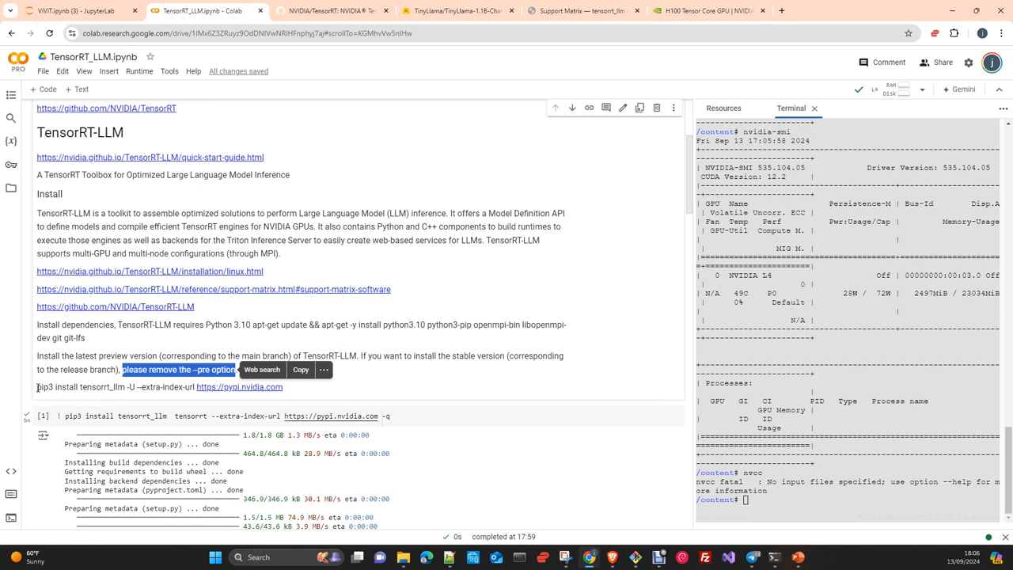
pyautogui.click(38, 388)
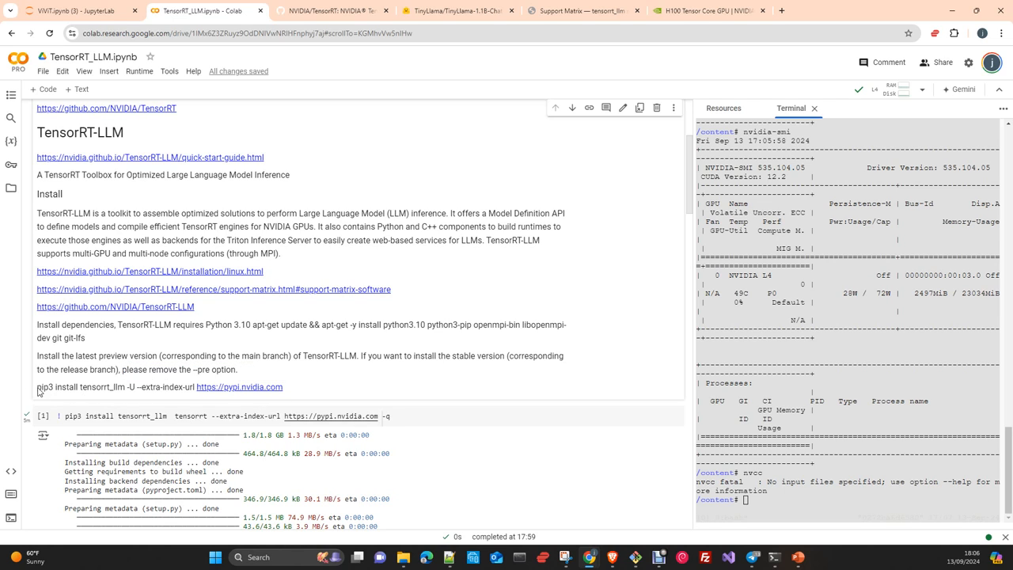
pyautogui.moveTo(311, 297)
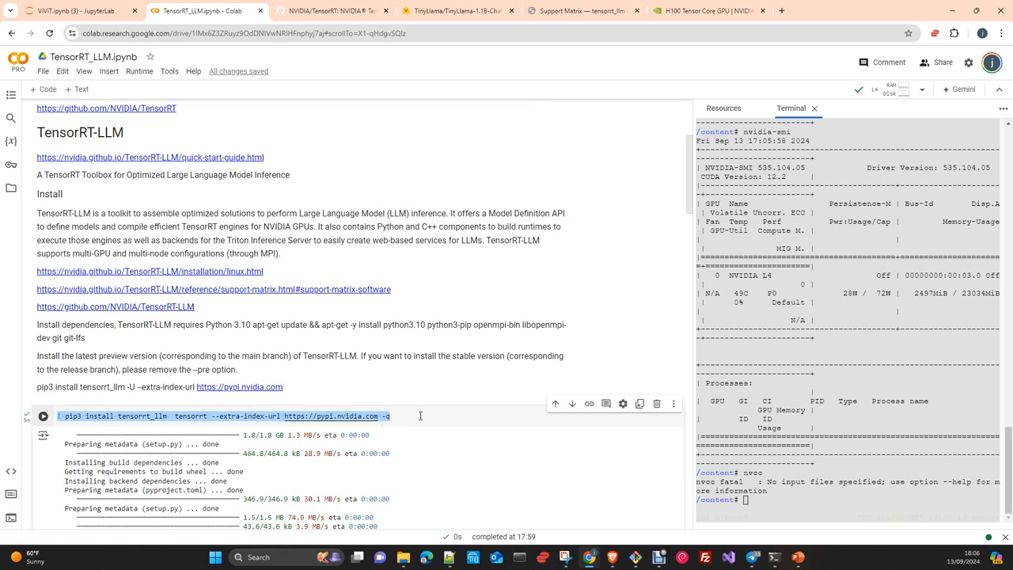
pyautogui.moveTo(440, 263)
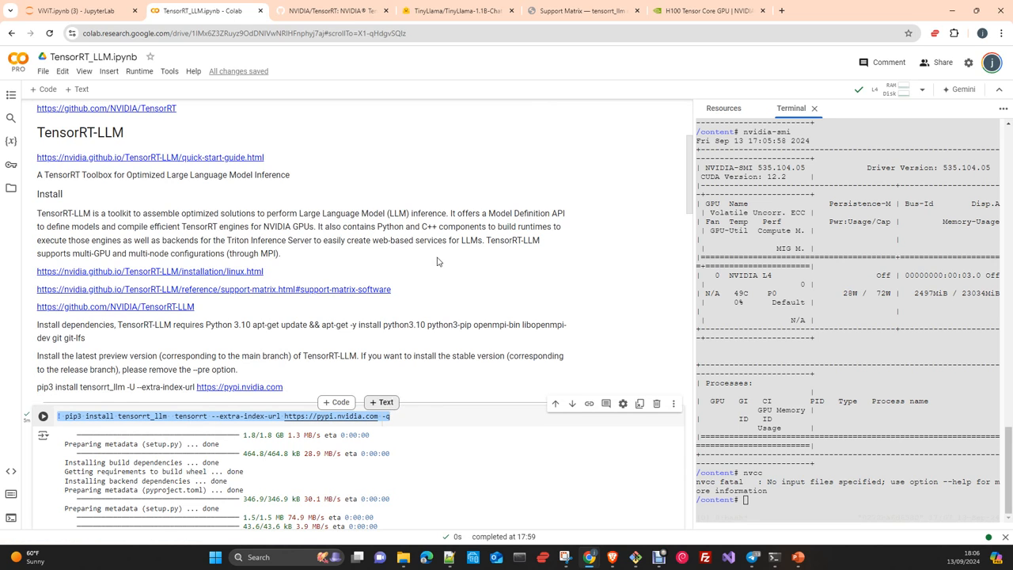
# - Go back to the Support Matrix page and view the Hardware and Software compatibility tables
pyautogui.click(582, 9)
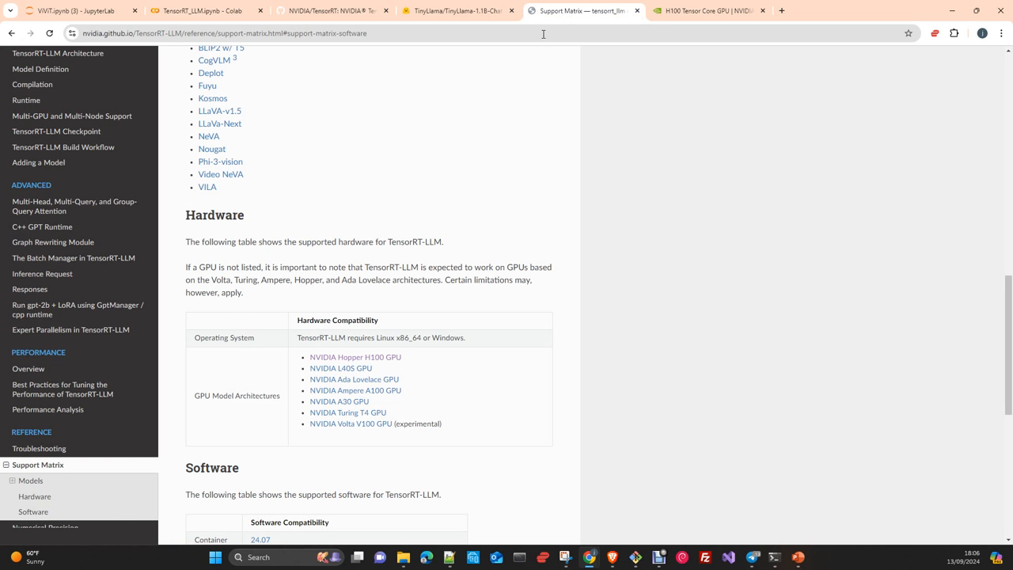
pyautogui.scroll(-3)
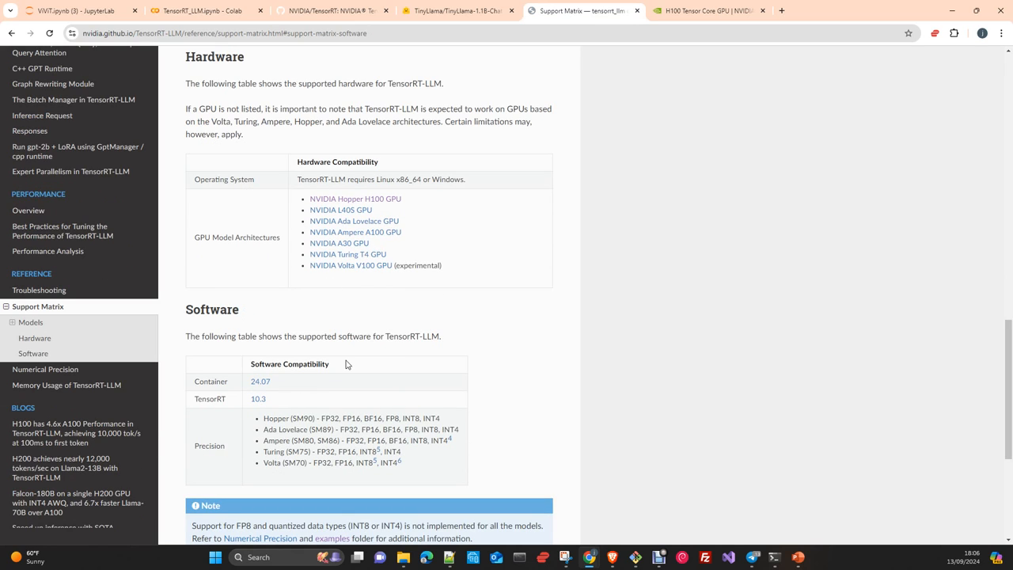
pyautogui.moveTo(288, 256)
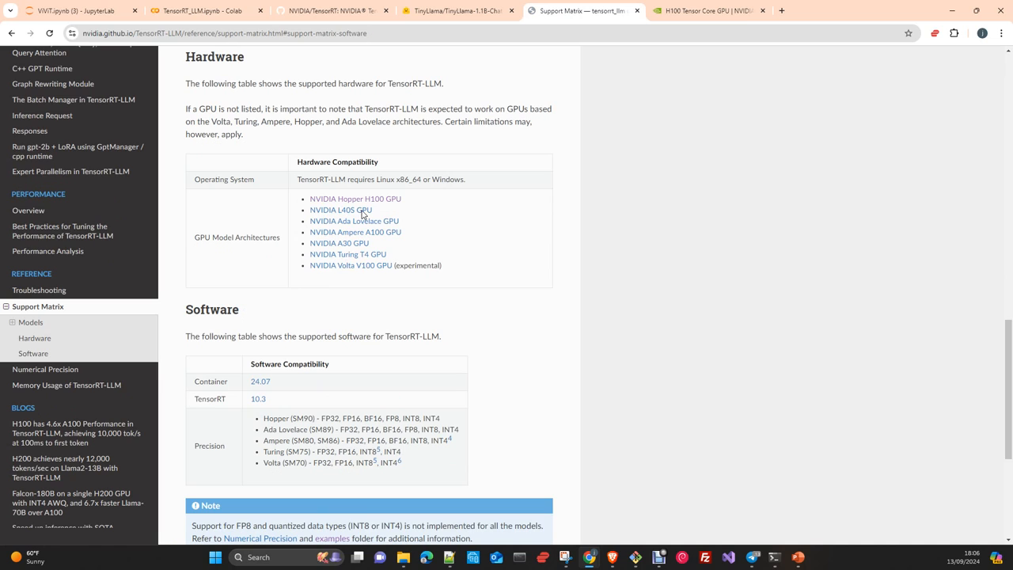
pyautogui.moveTo(236, 456)
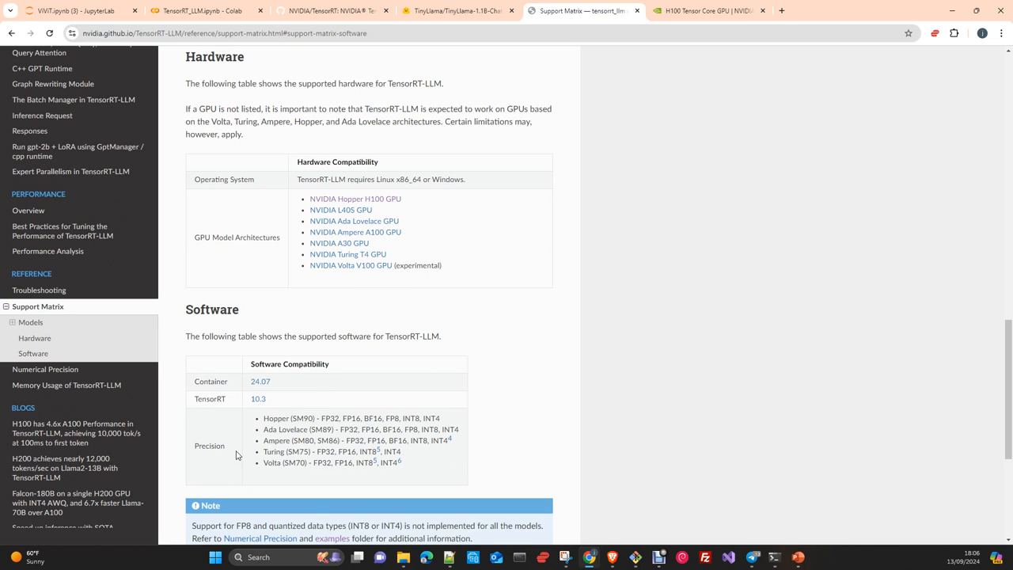
pyautogui.moveTo(294, 472)
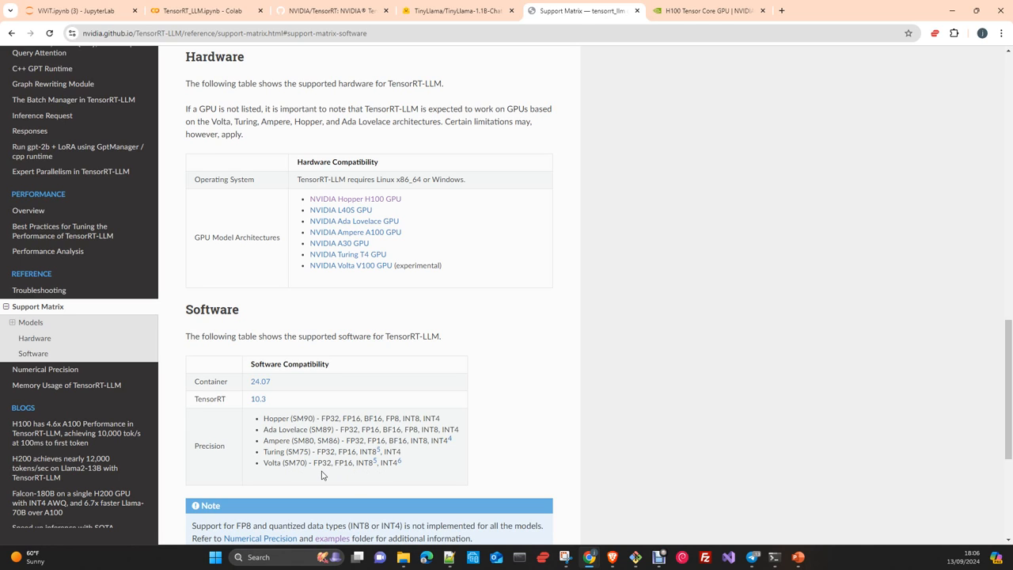
pyautogui.moveTo(304, 472)
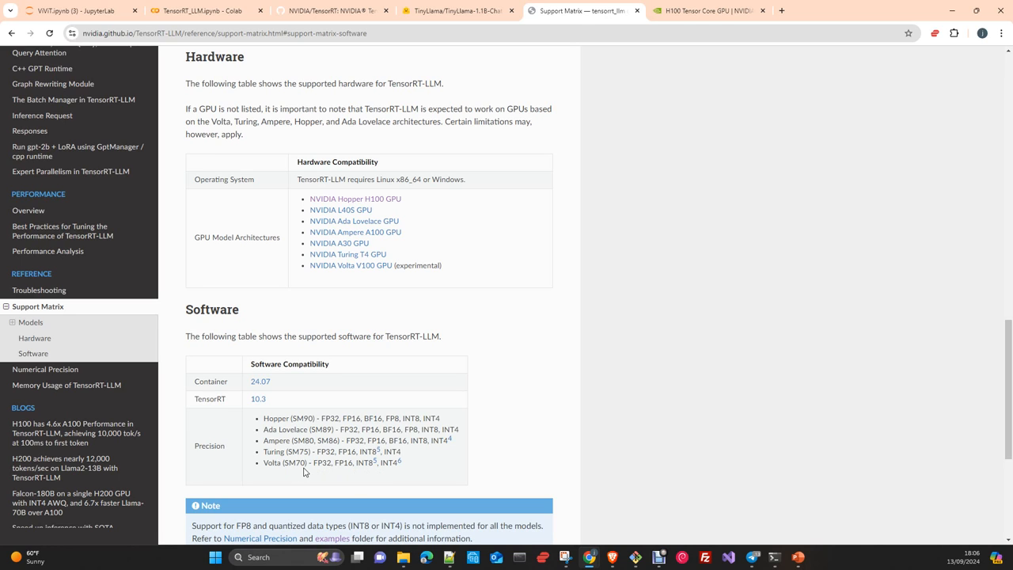
pyautogui.moveTo(301, 462)
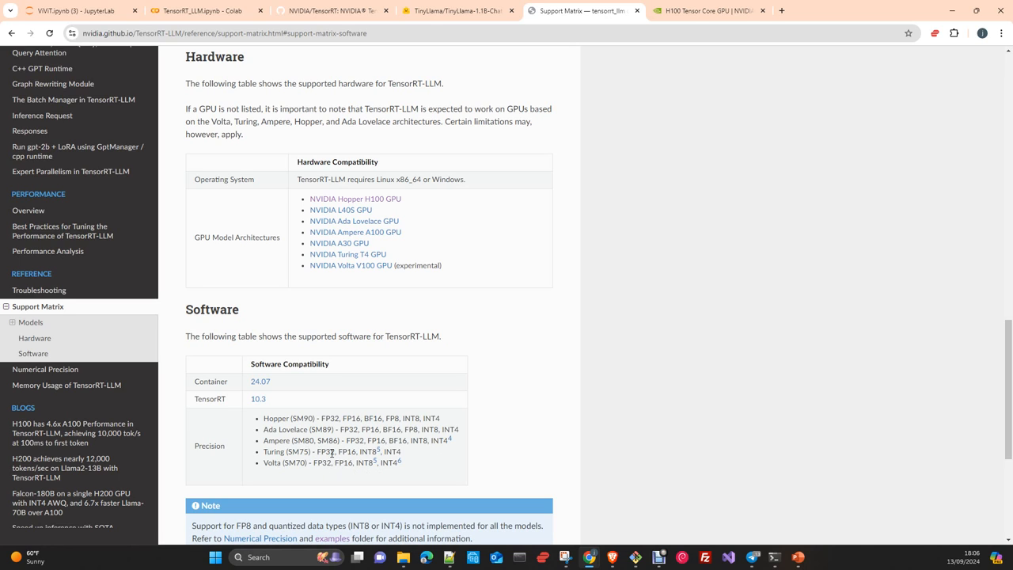
pyautogui.moveTo(291, 462)
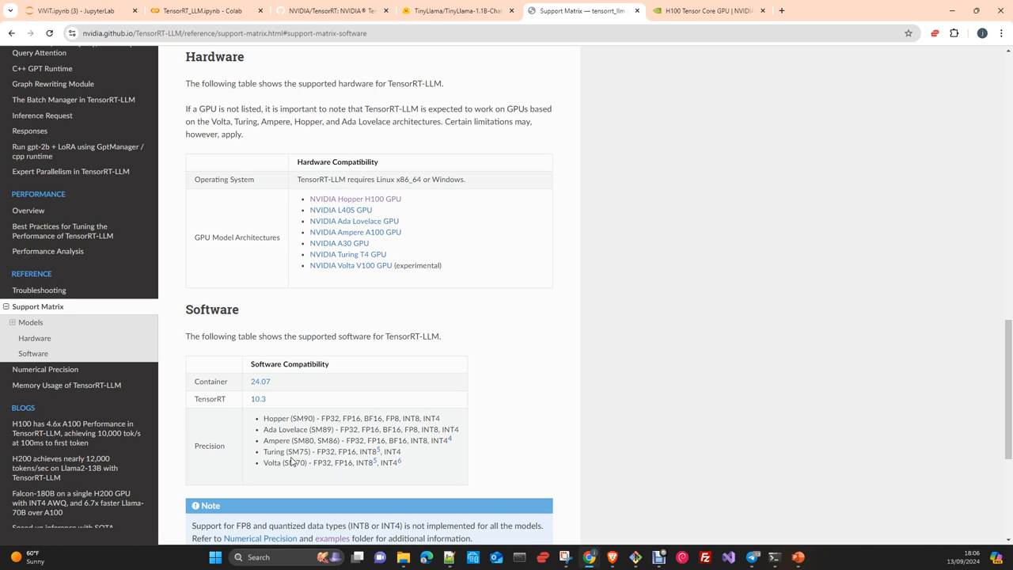
pyautogui.moveTo(293, 471)
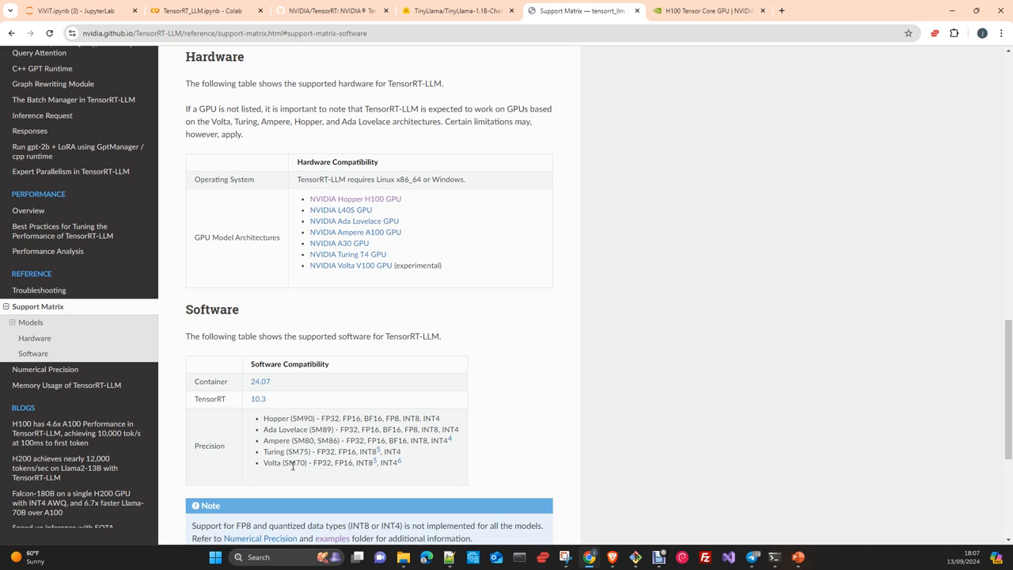
pyautogui.moveTo(466, 462)
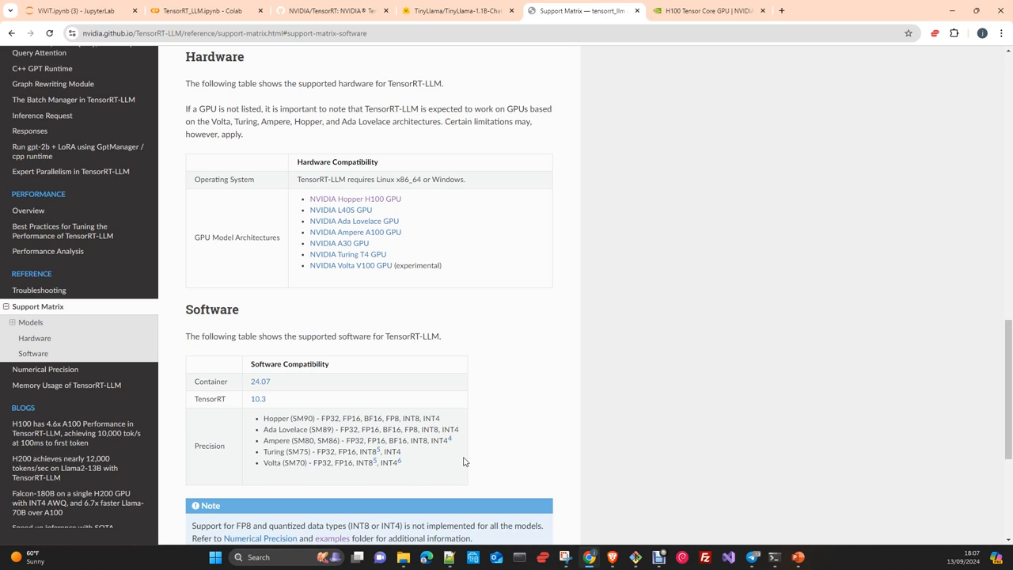
pyautogui.moveTo(355, 335)
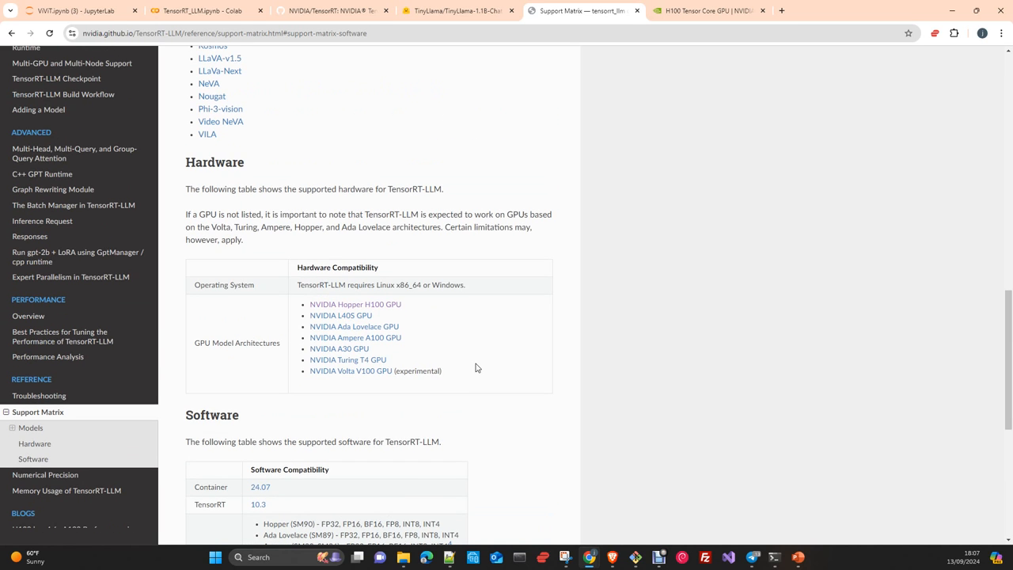
pyautogui.scroll(-3)
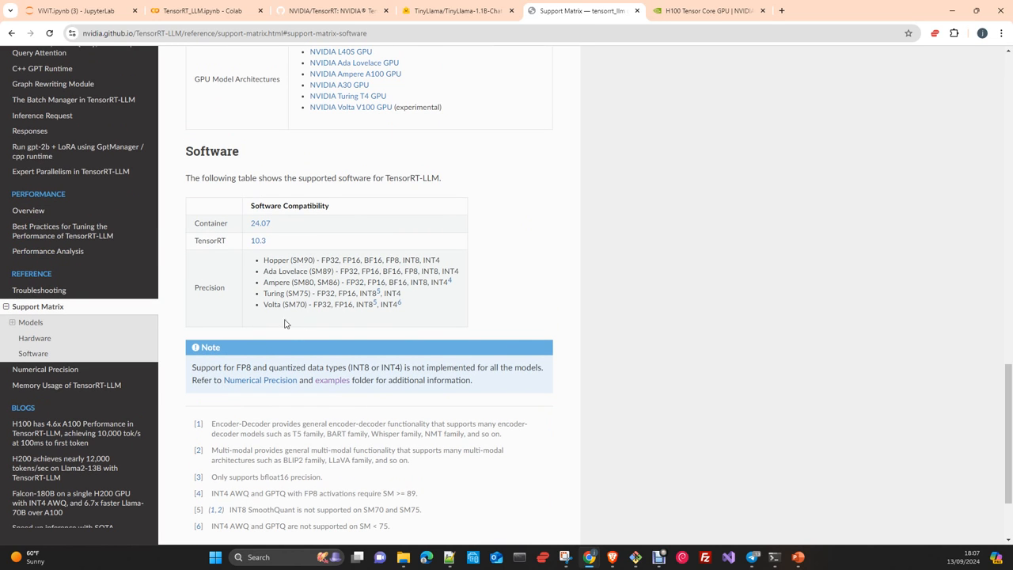
pyautogui.moveTo(418, 364)
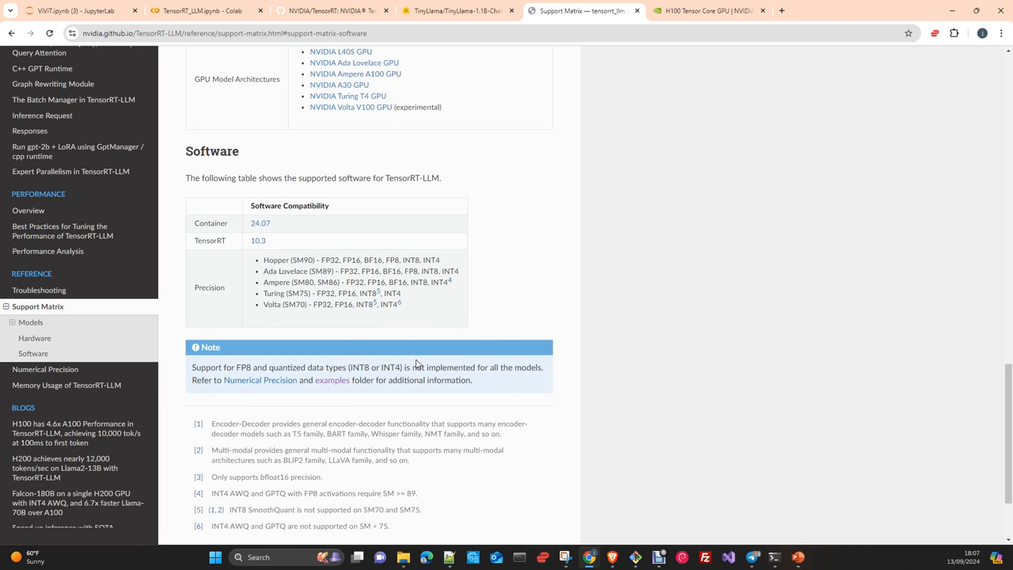
pyautogui.moveTo(406, 351)
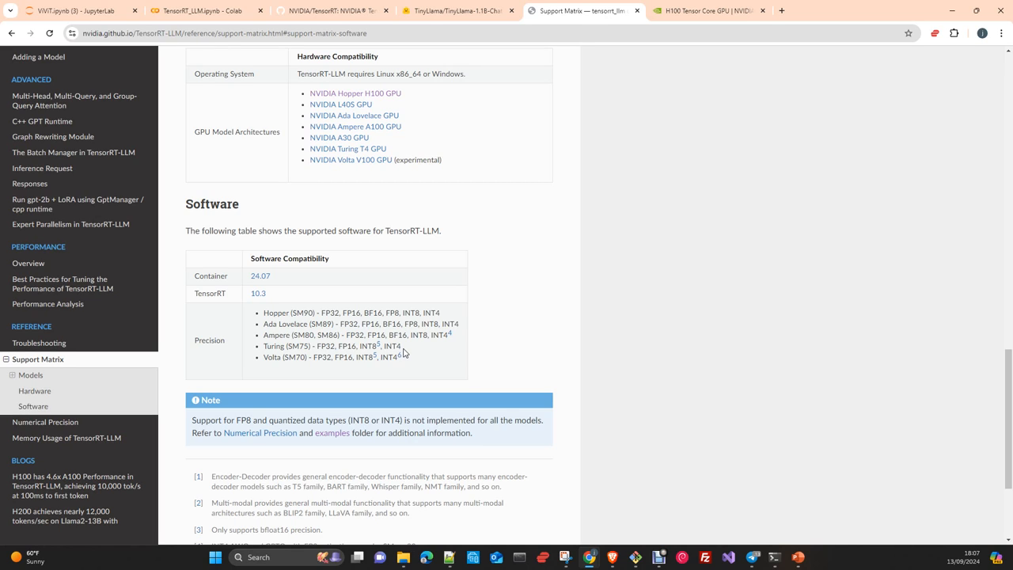
pyautogui.moveTo(418, 351)
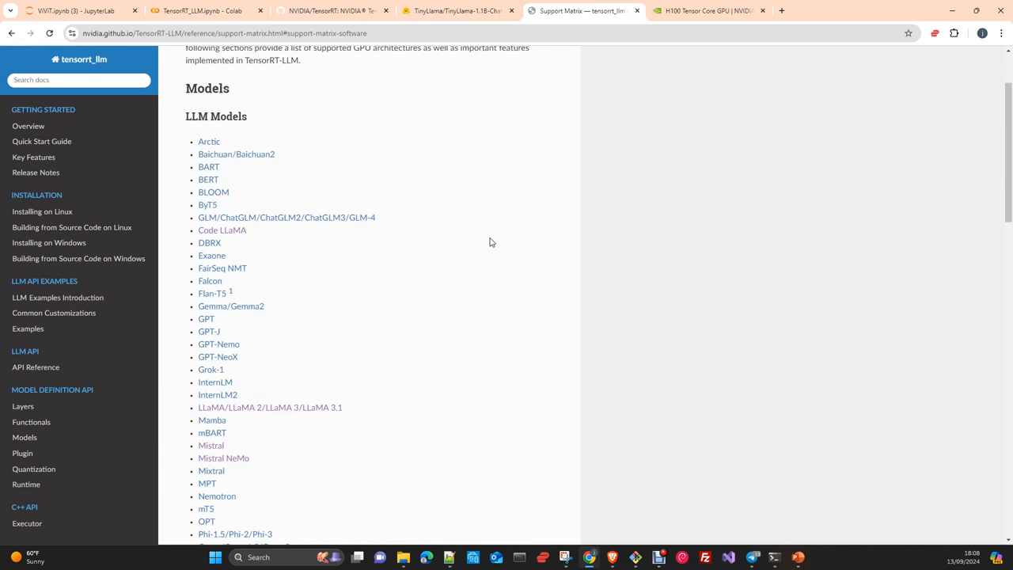
pyautogui.scroll(-3)
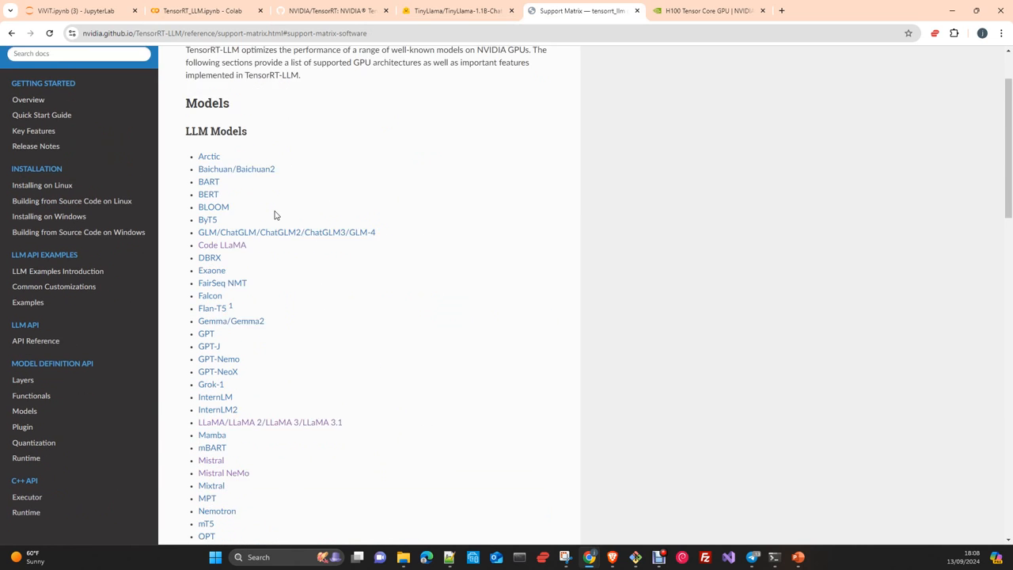
pyautogui.scroll(-3)
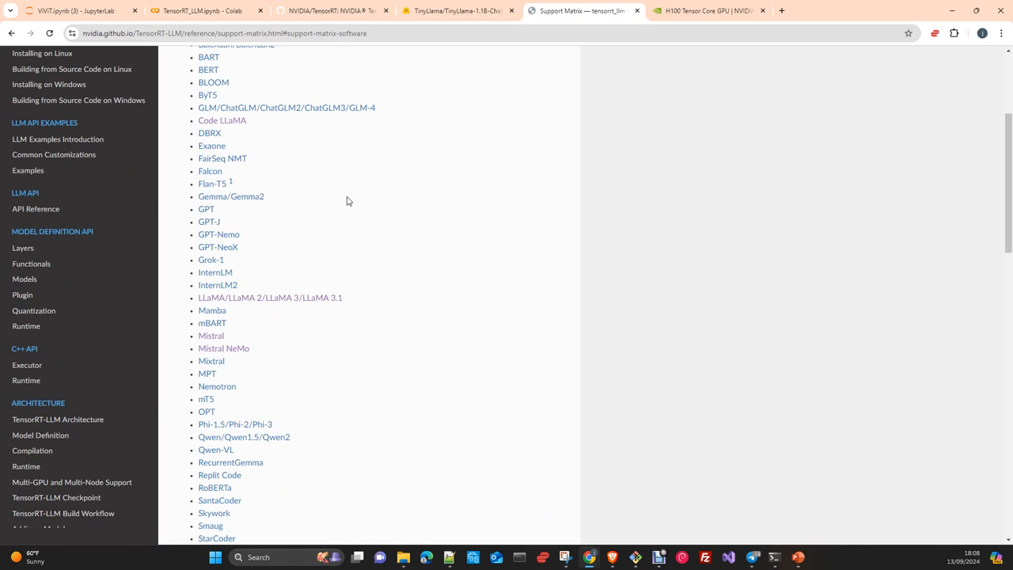
pyautogui.moveTo(351, 206)
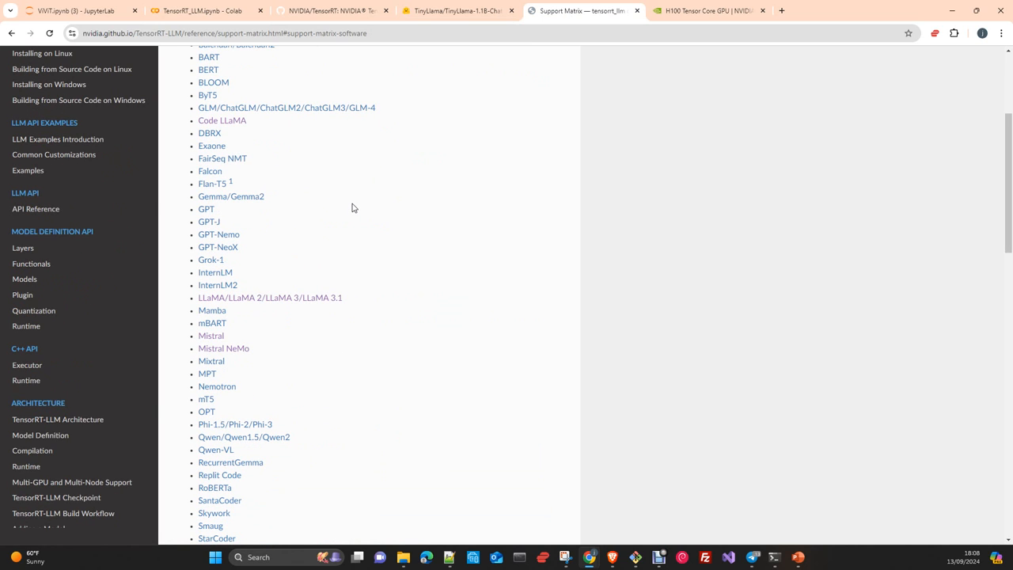
pyautogui.scroll(-3)
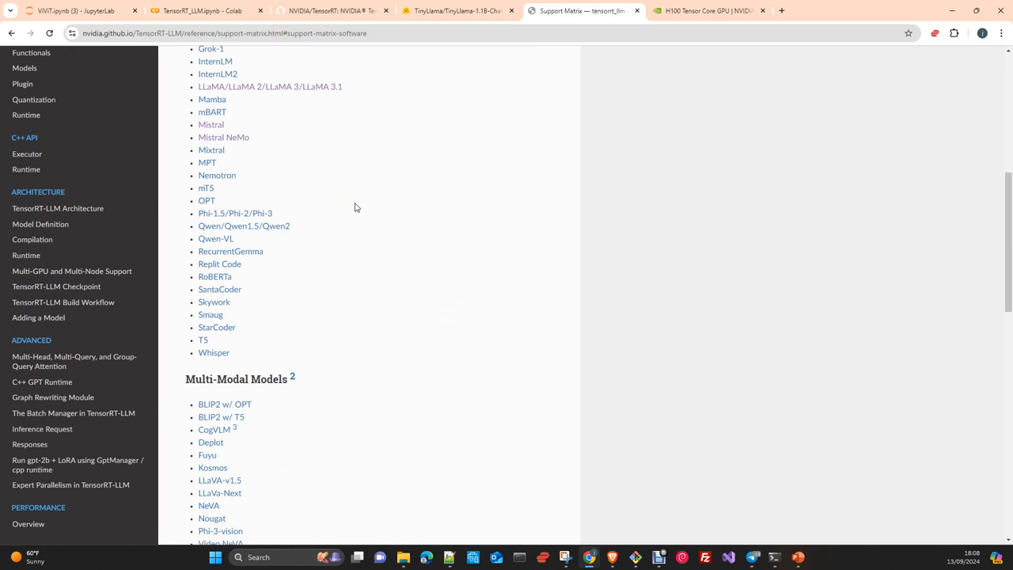
pyautogui.moveTo(216, 360)
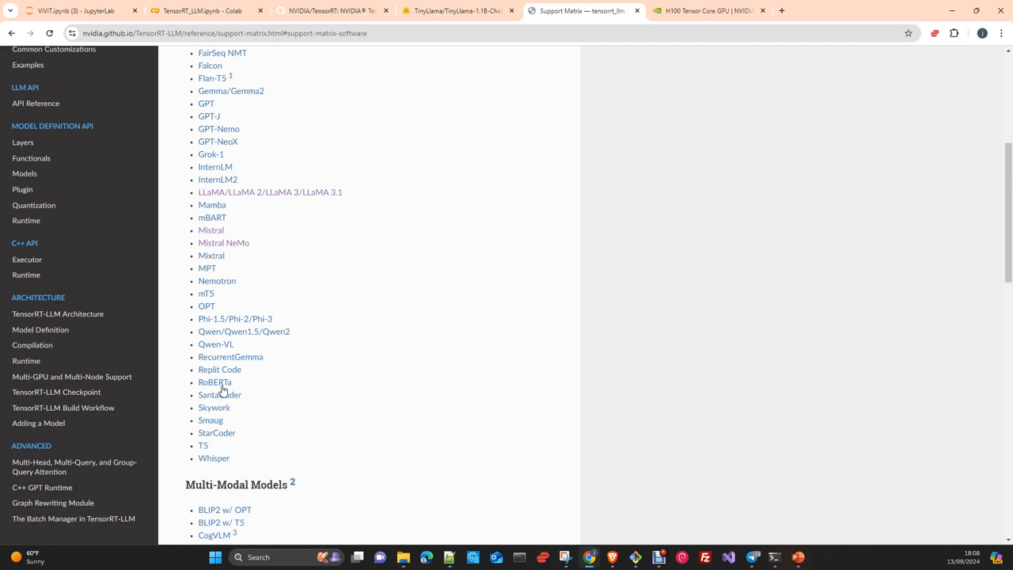
pyautogui.moveTo(232, 231)
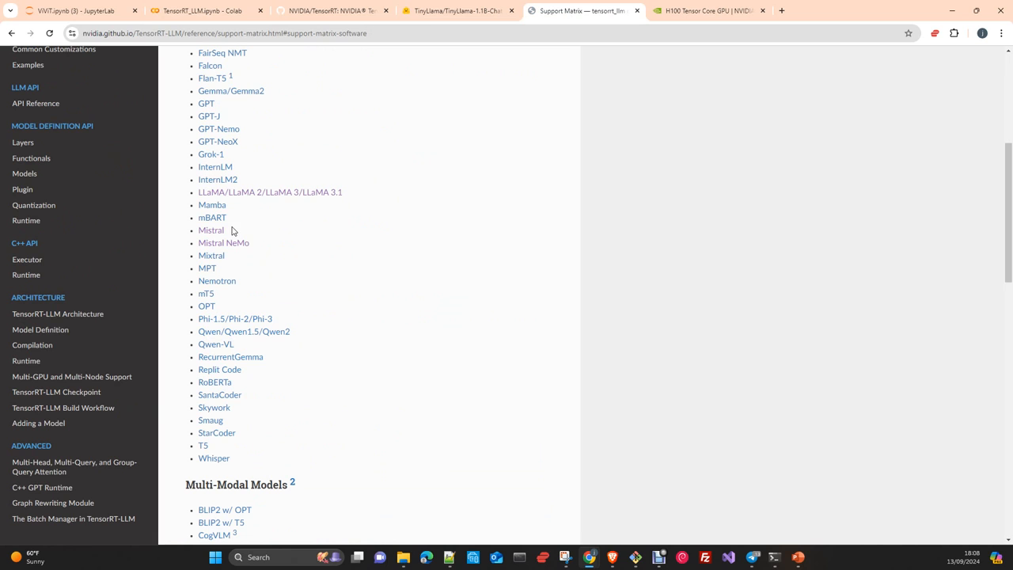
pyautogui.scroll(-3)
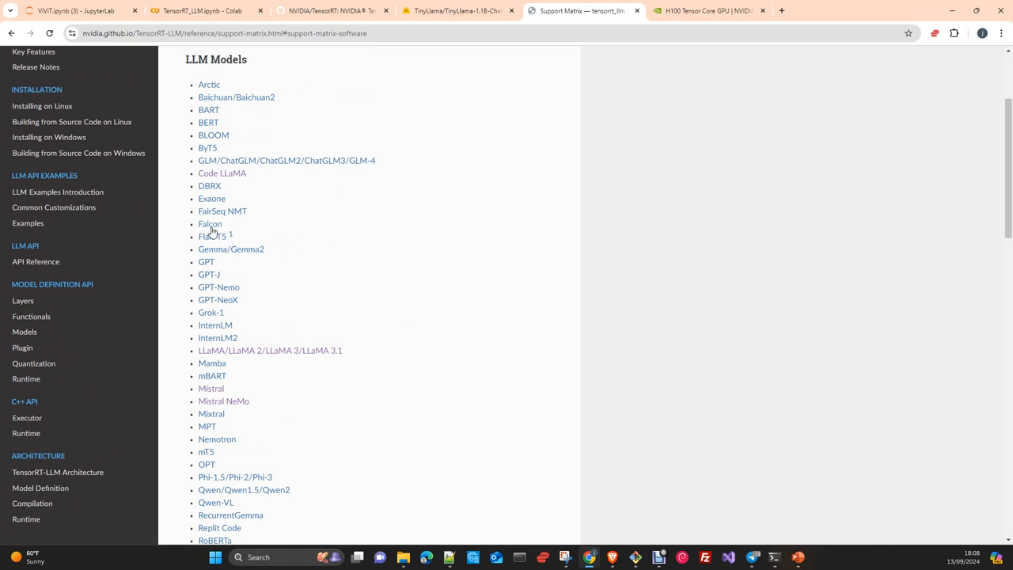
pyautogui.moveTo(276, 180)
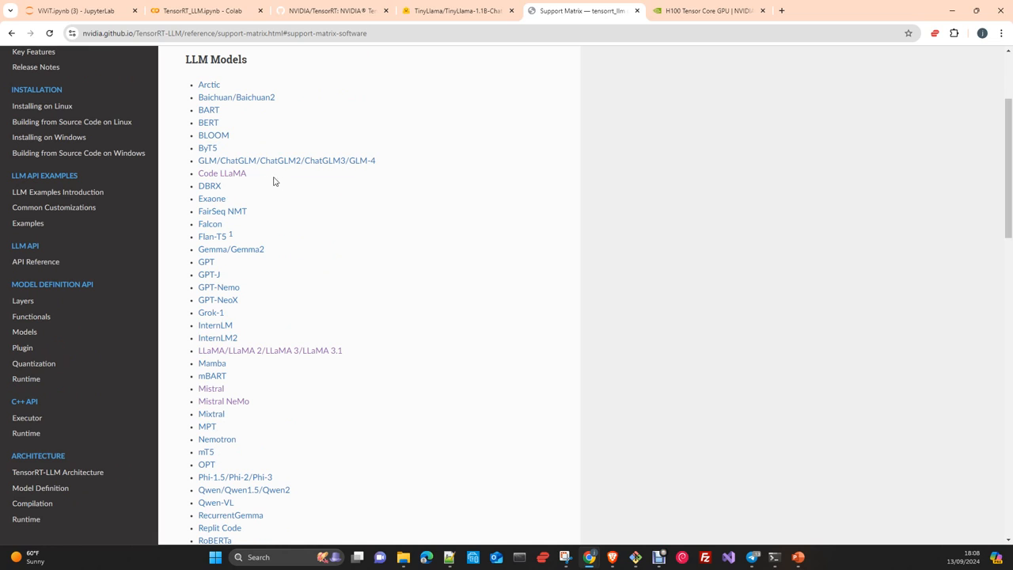
pyautogui.moveTo(236, 167)
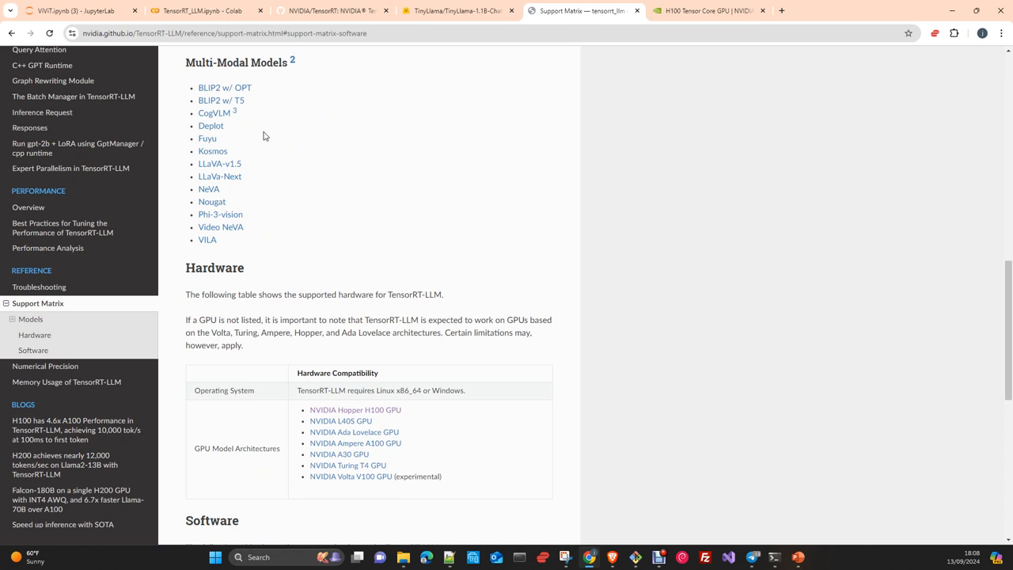
pyautogui.moveTo(335, 168)
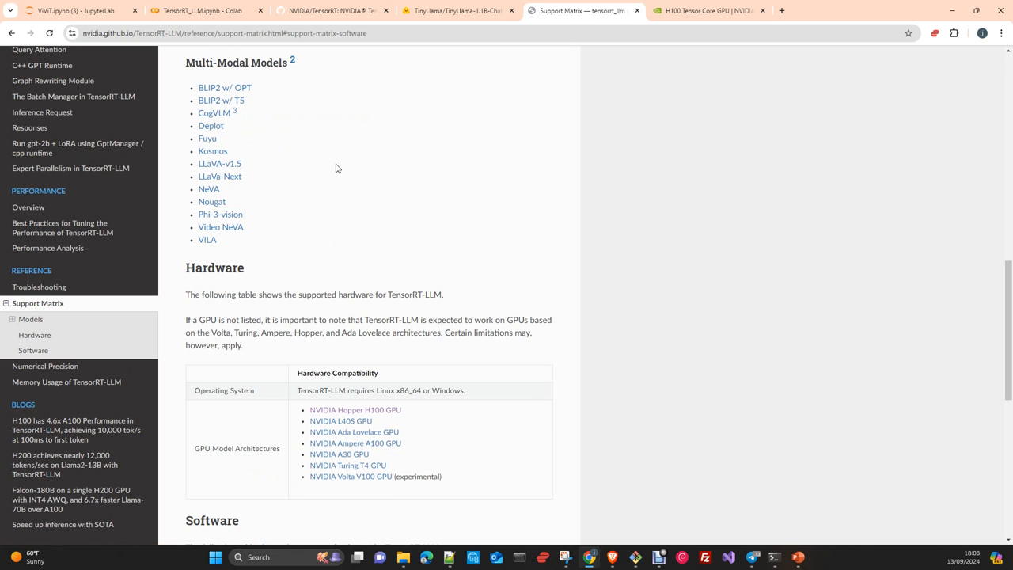
pyautogui.moveTo(373, 209)
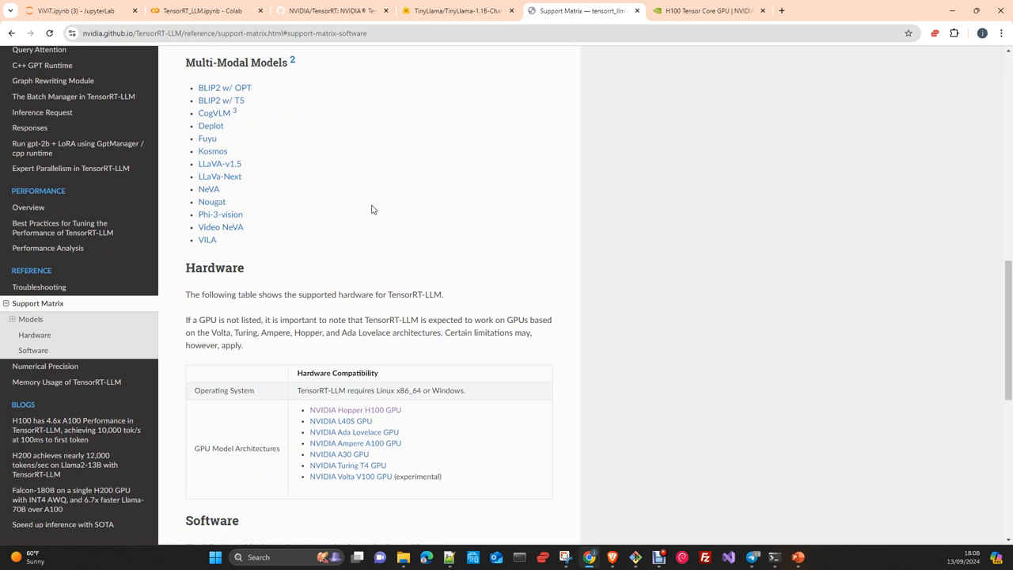
pyautogui.scroll(3)
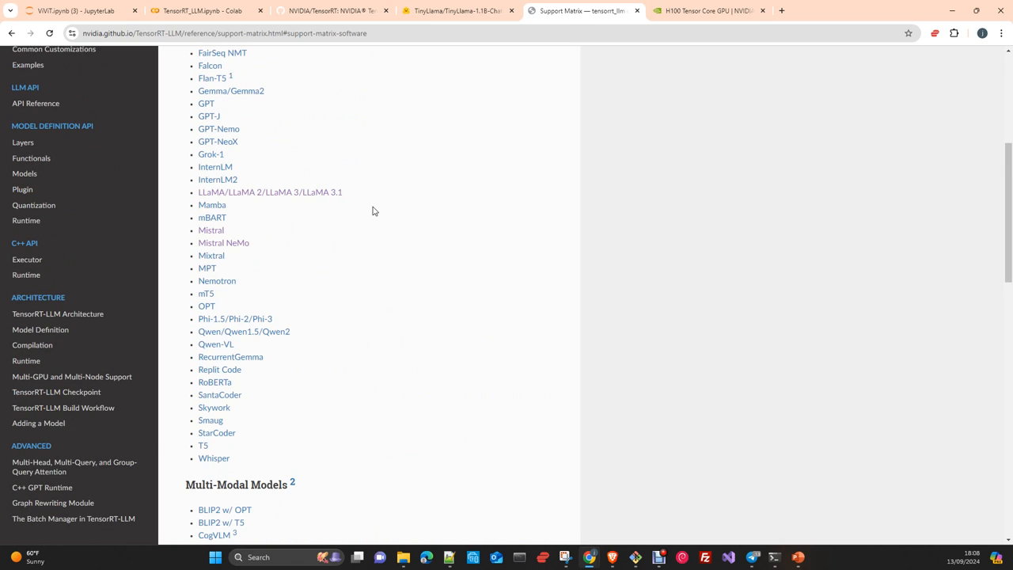
pyautogui.moveTo(272, 228)
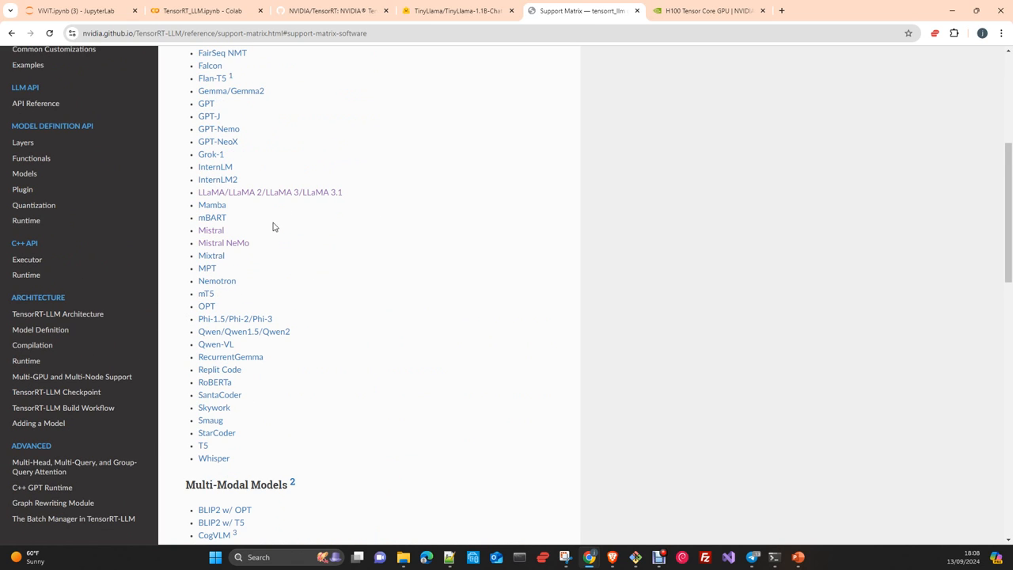
pyautogui.moveTo(337, 320)
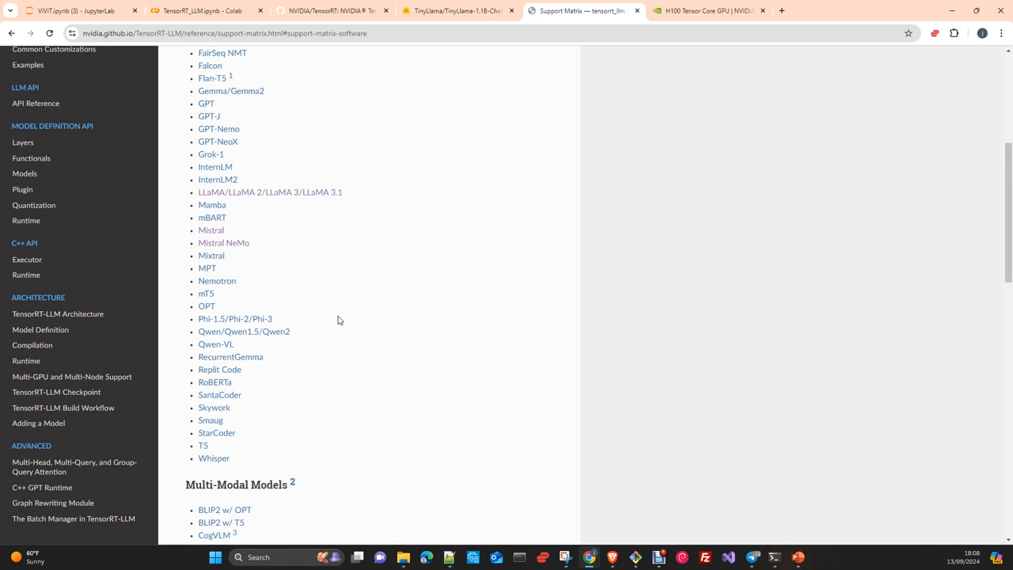
pyautogui.moveTo(358, 342)
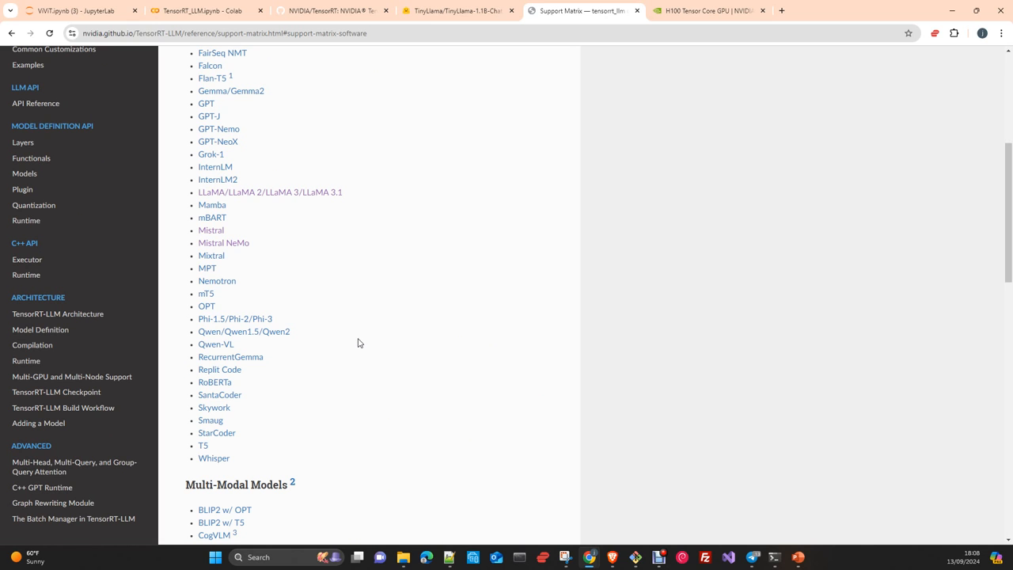
pyautogui.moveTo(325, 299)
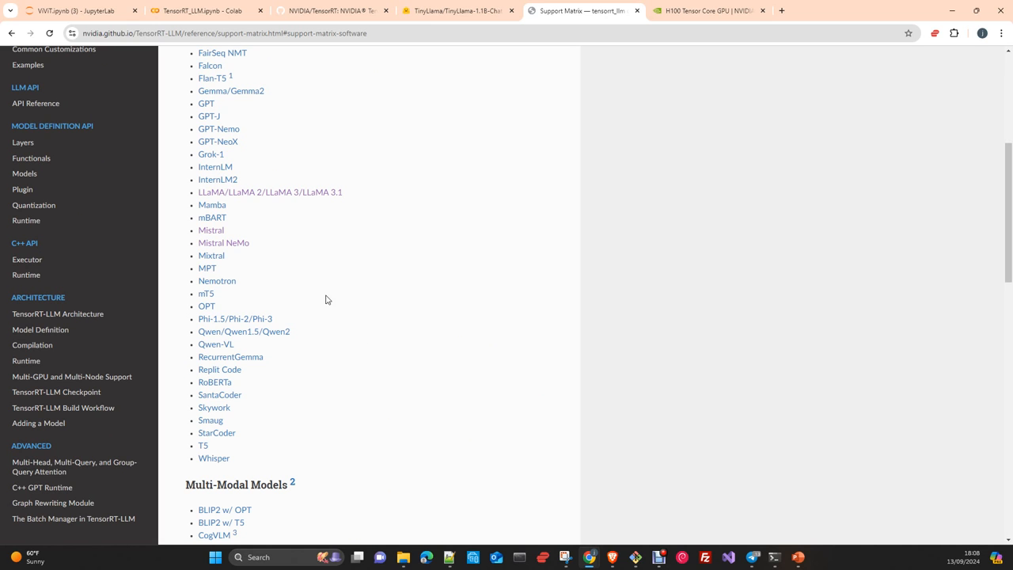
# - Return to the TensorRT_LLM notebook and show the Resources panel with RAM, GPU and disk usage
pyautogui.click(204, 10)
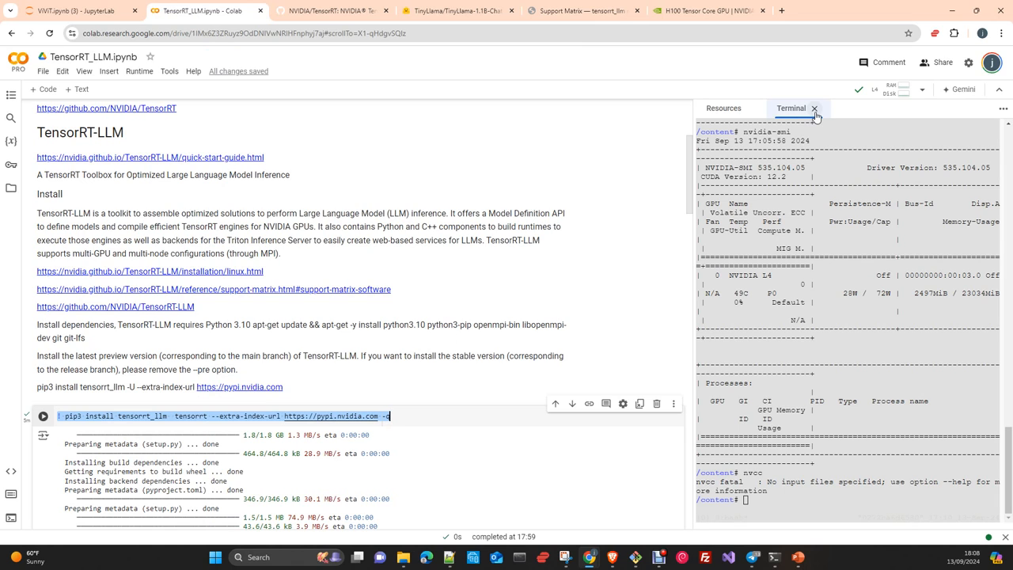
pyautogui.click(722, 108)
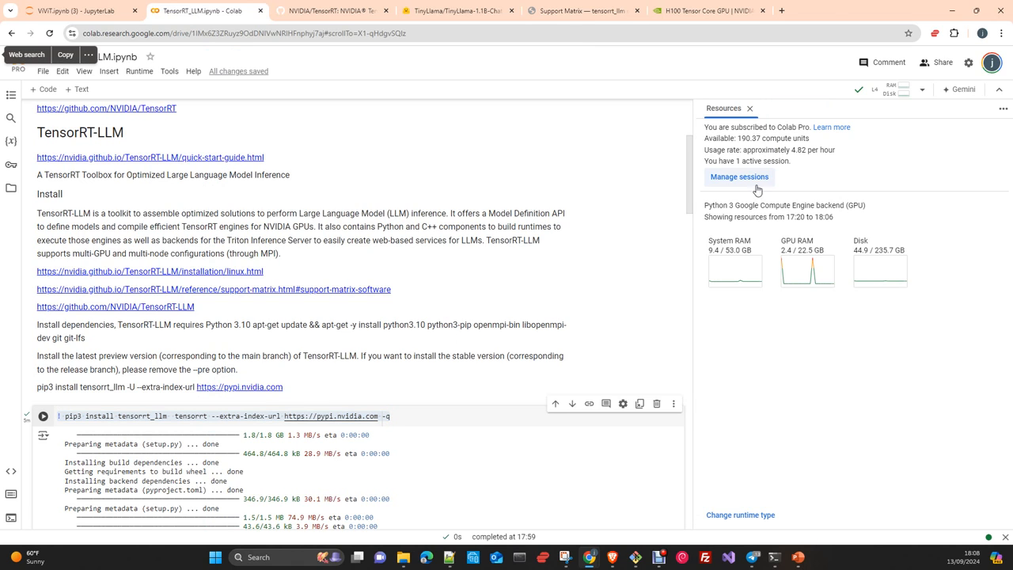
pyautogui.moveTo(810, 266)
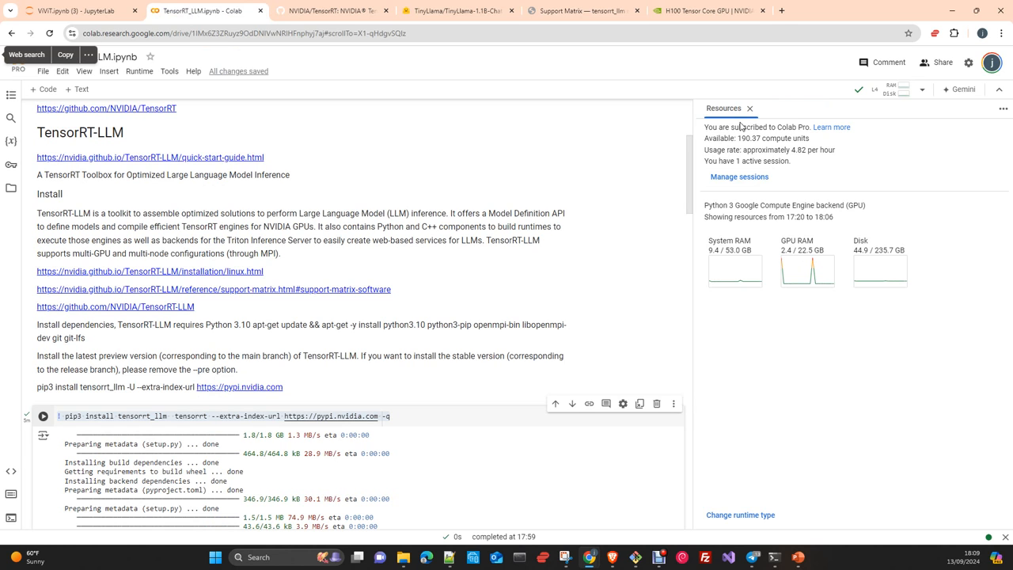
pyautogui.scroll(-3)
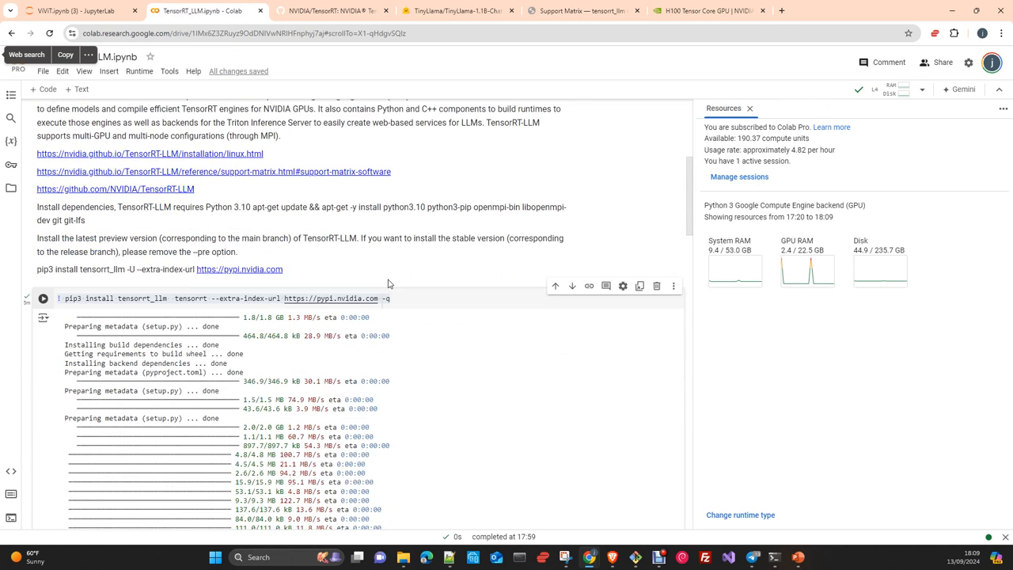
pyautogui.scroll(-3)
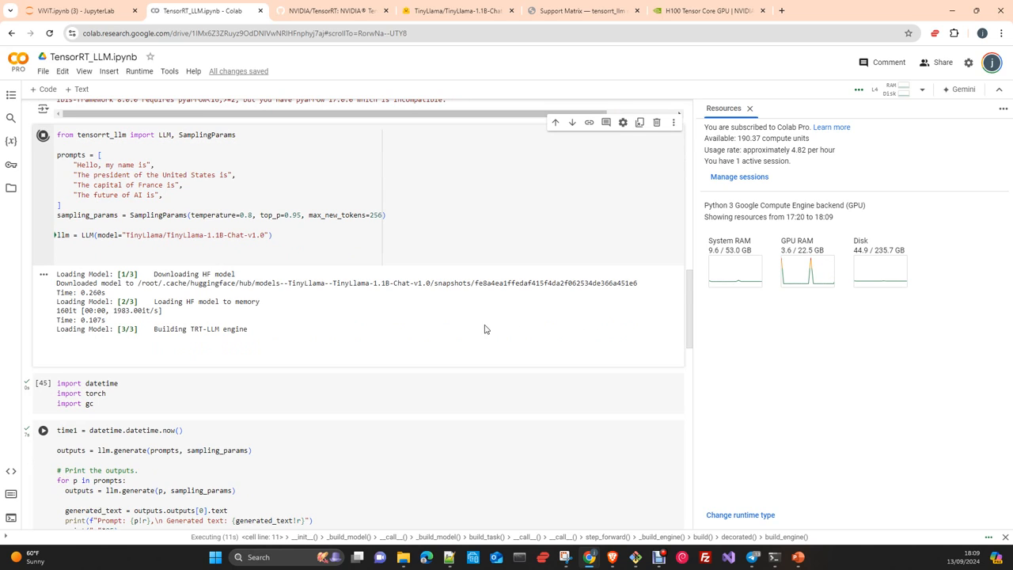
pyautogui.moveTo(288, 323)
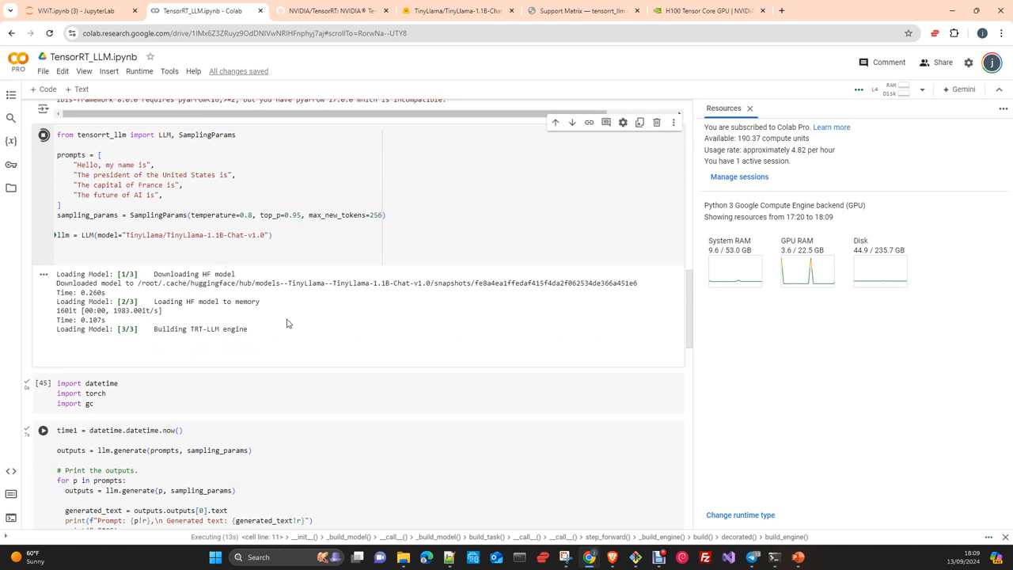
pyautogui.moveTo(287, 318)
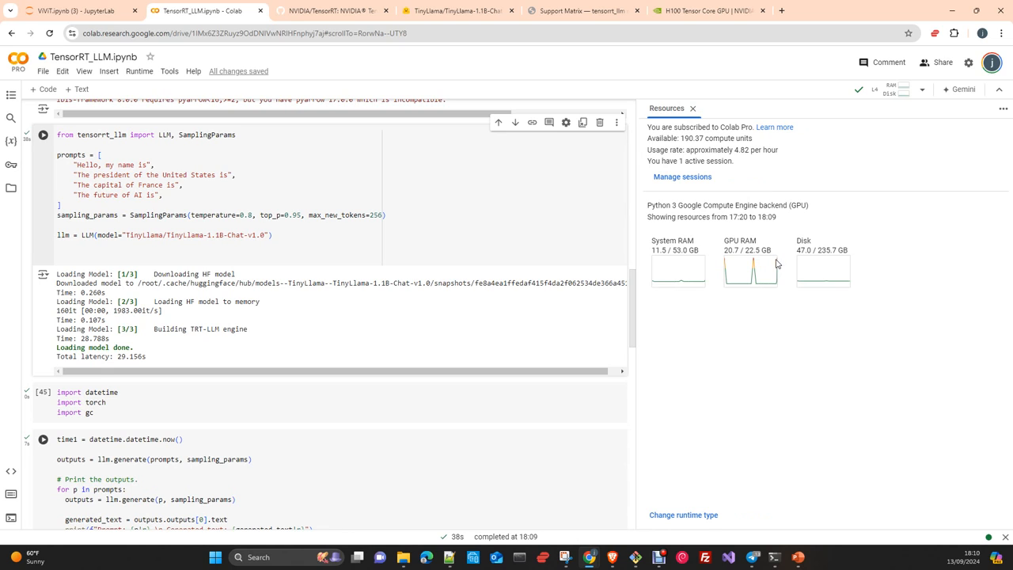
pyautogui.moveTo(779, 264)
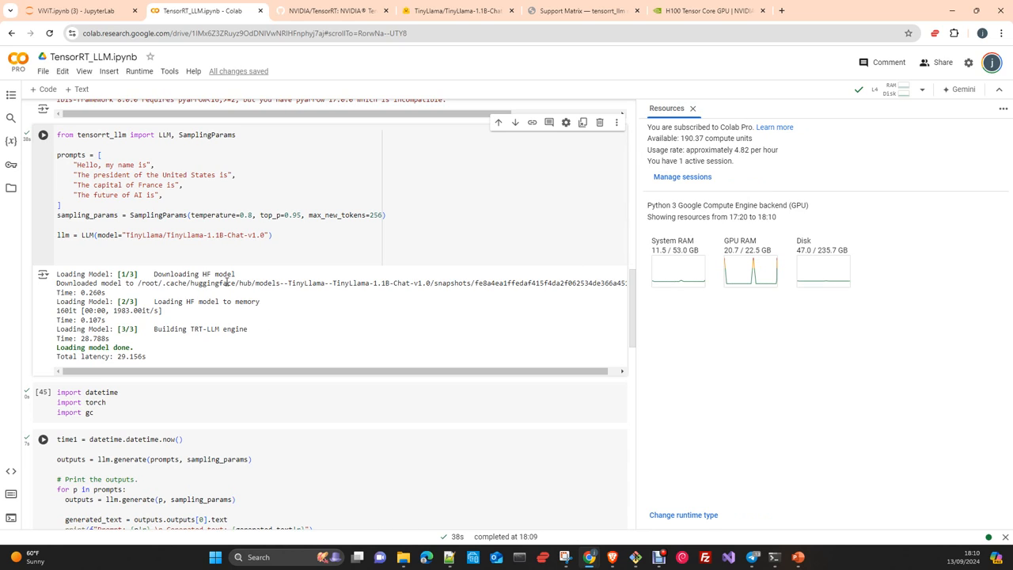
pyautogui.moveTo(228, 247)
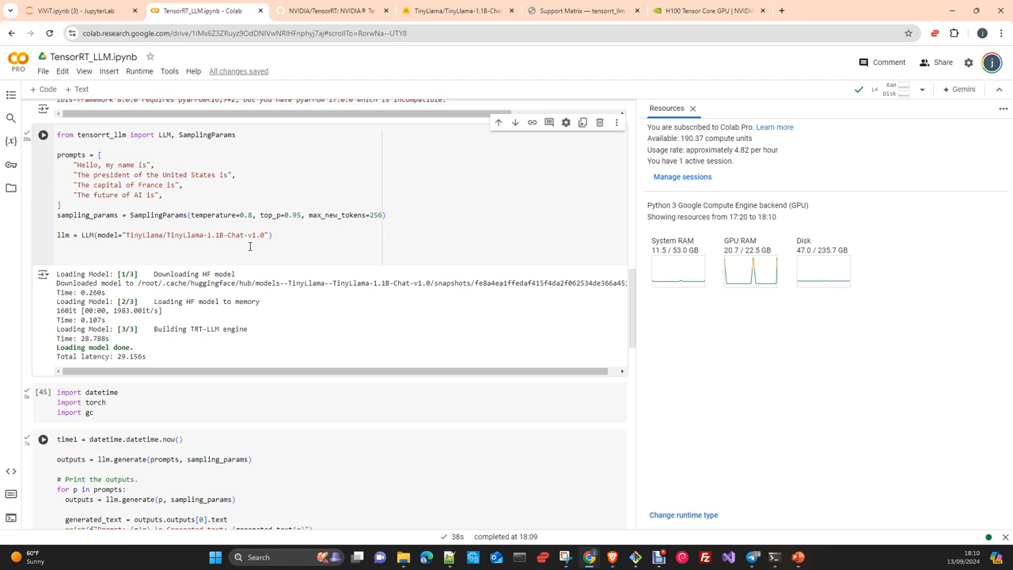
pyautogui.moveTo(778, 263)
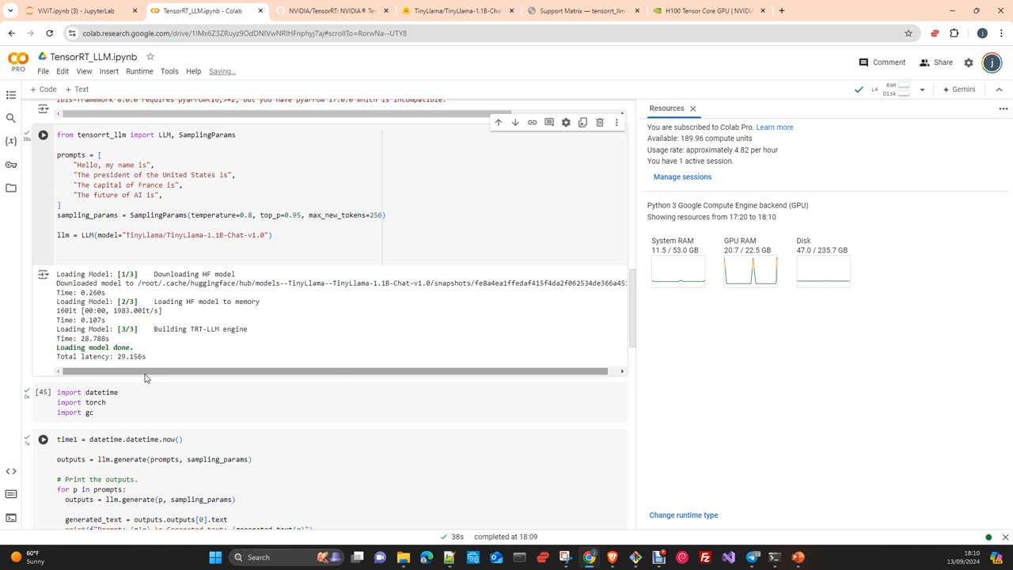
# - Review the LLM loading output reporting TinyLlama loaded in 29.156 s with GPU RAM at 20.7 GB
pyautogui.scroll(-3)
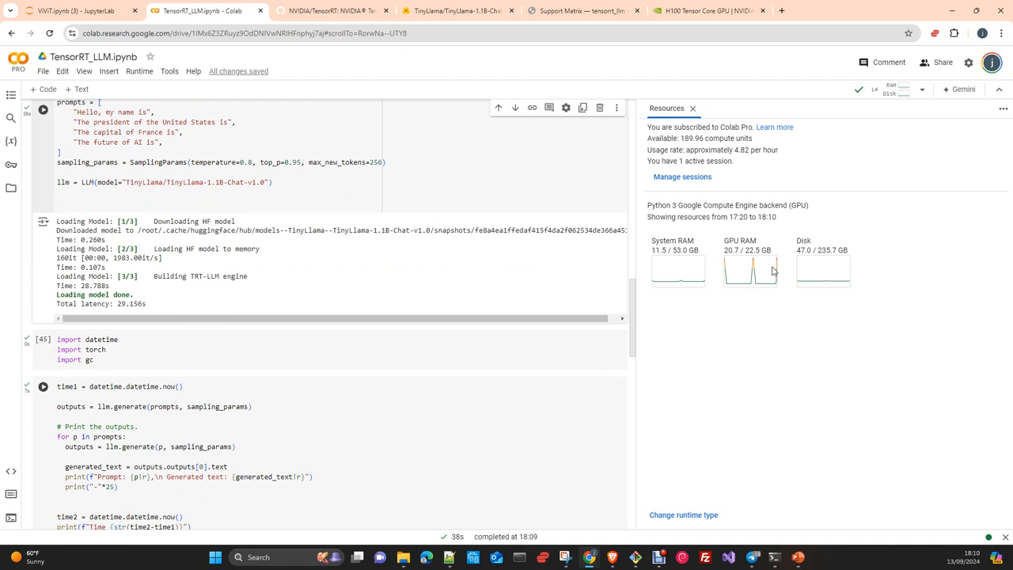
pyautogui.moveTo(718, 281)
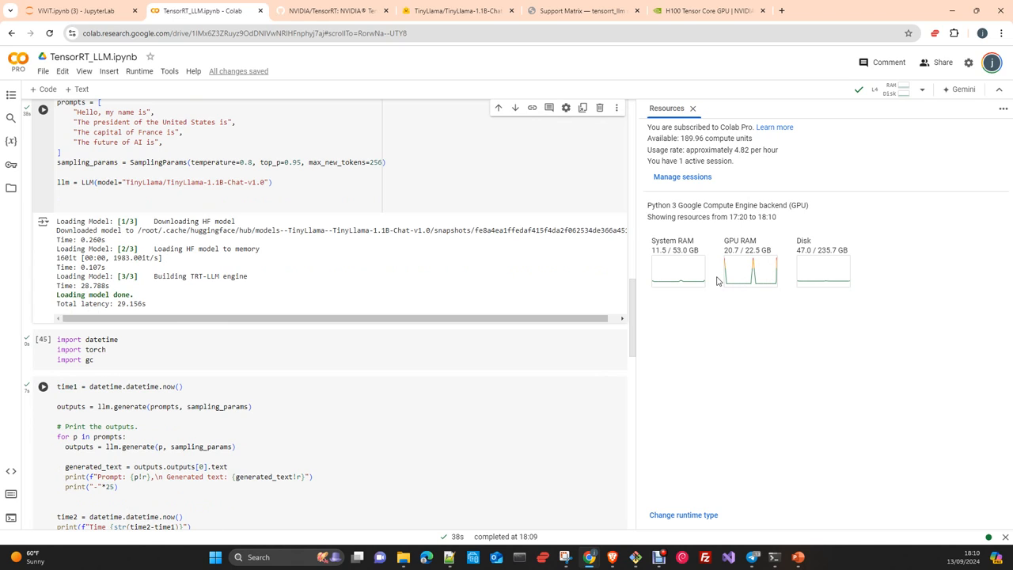
pyautogui.moveTo(776, 269)
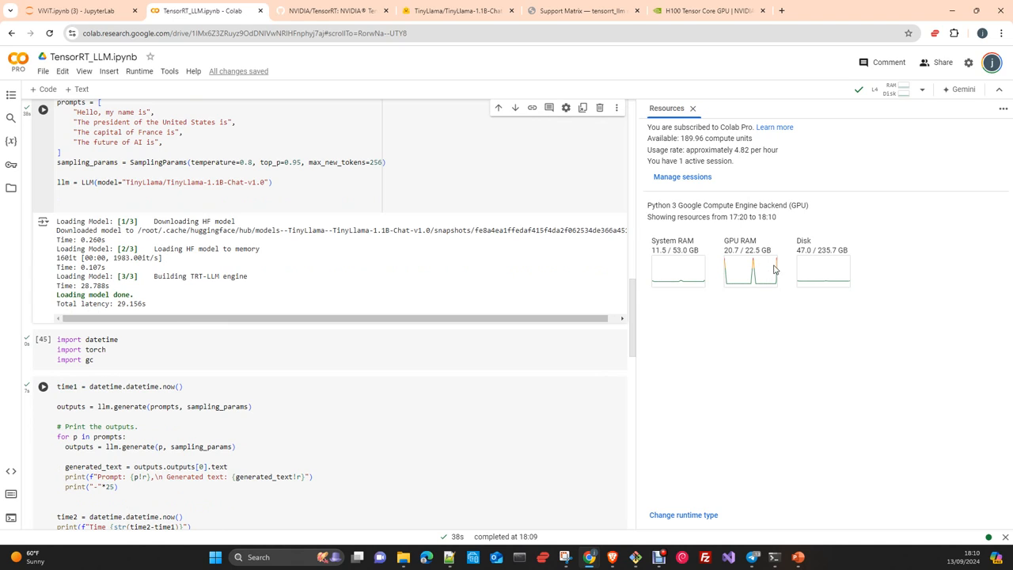
pyautogui.click(210, 359)
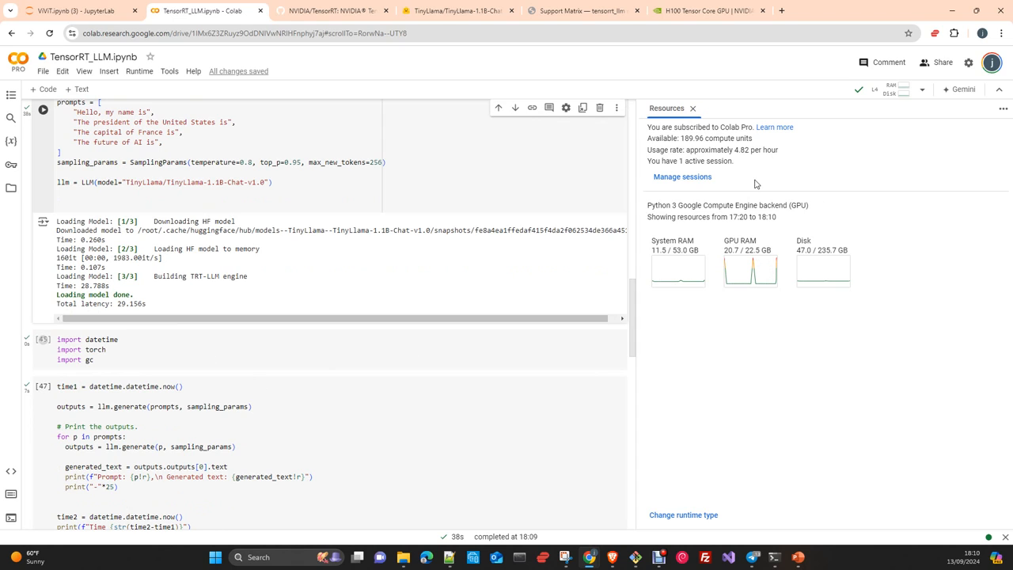
pyautogui.scroll(-3)
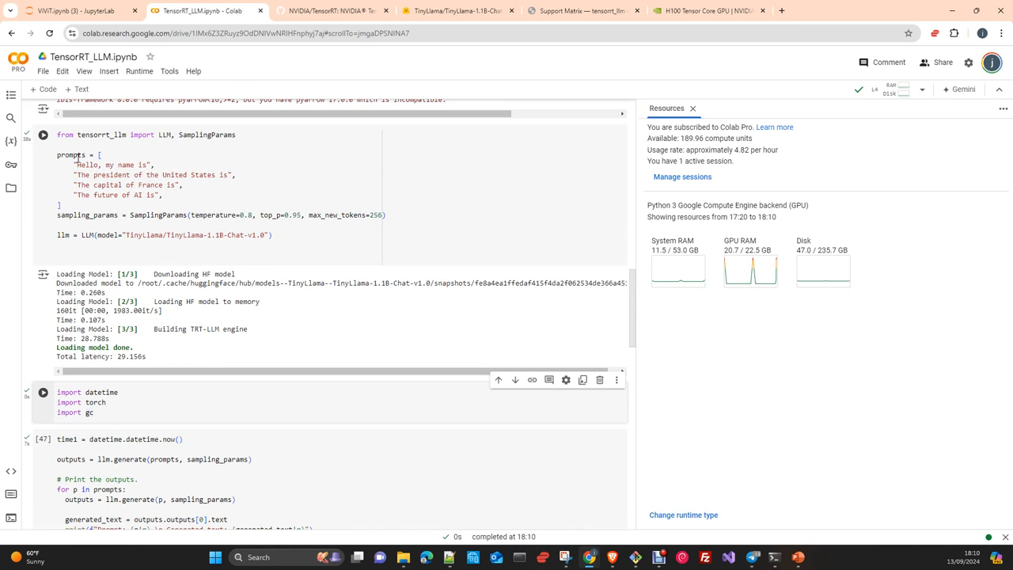
# - Run the llm.generate cell answering four prompts in about 7.7 s, then the model deletion cell
pyautogui.click(42, 134)
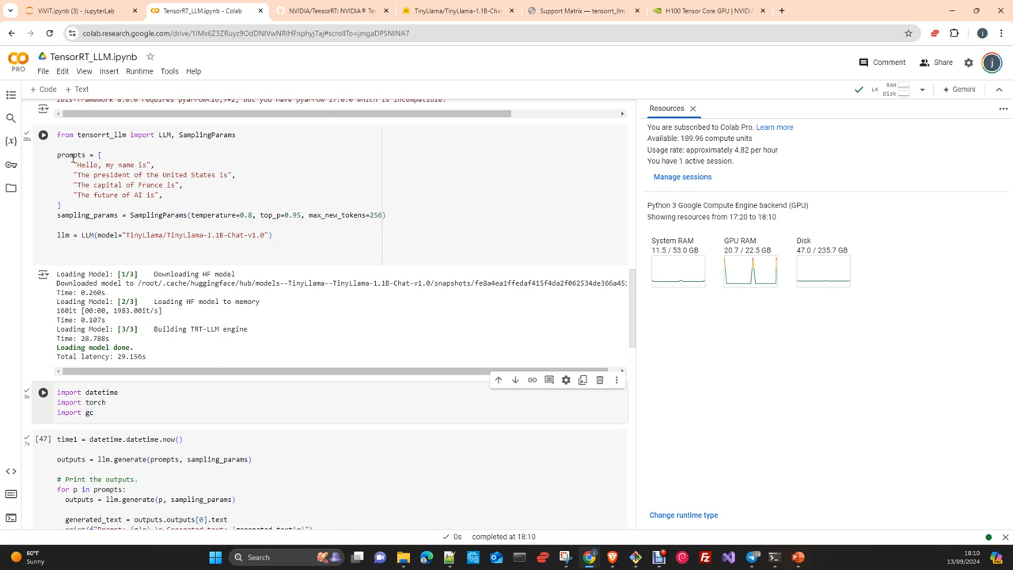
pyautogui.moveTo(338, 222)
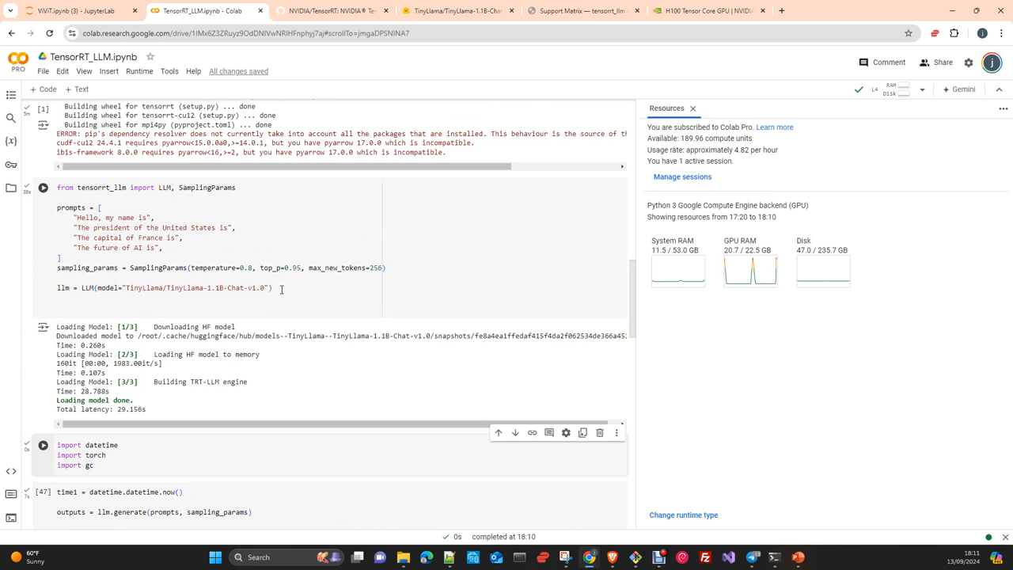
pyautogui.scroll(-3)
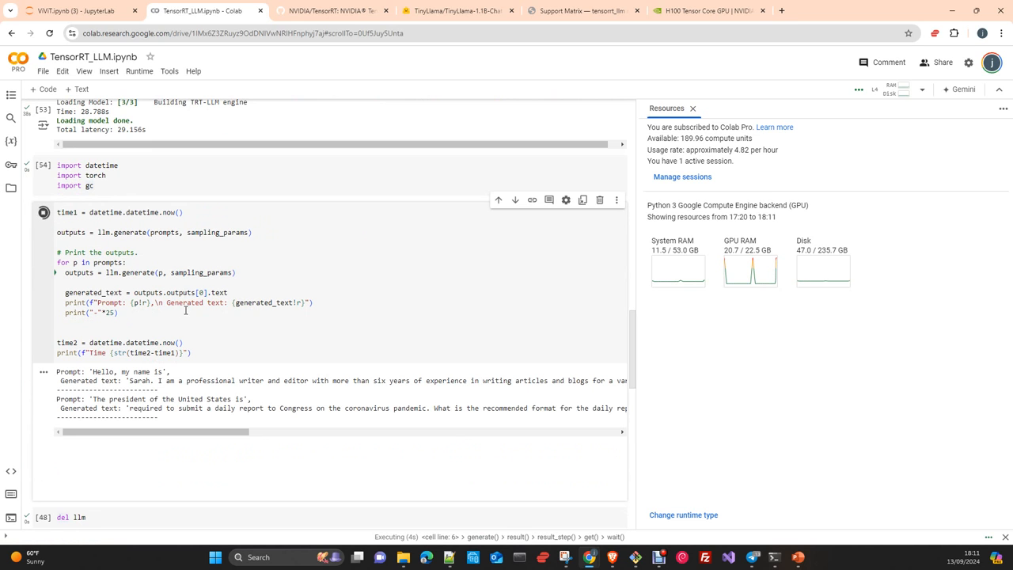
pyautogui.scroll(-3)
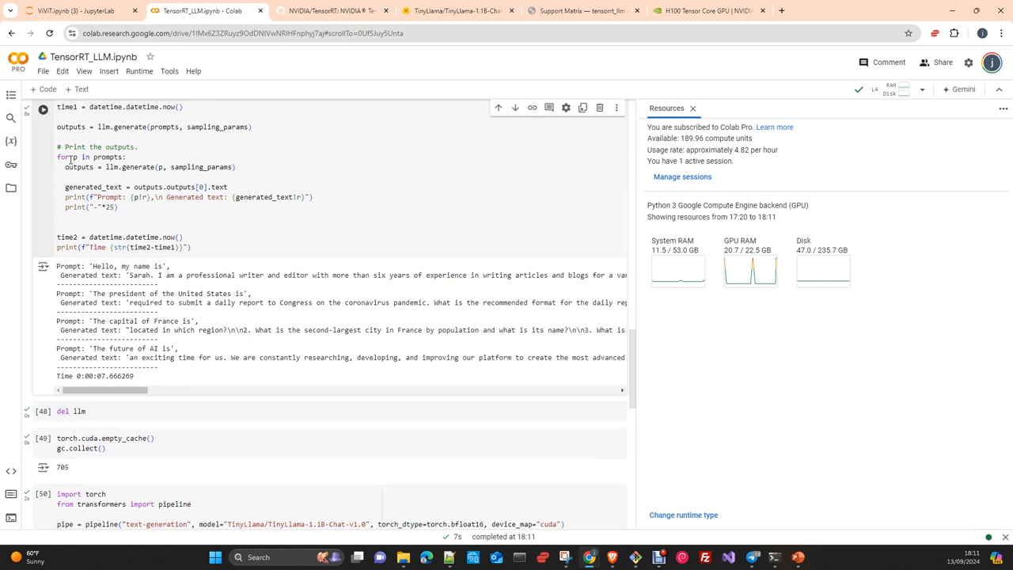
pyautogui.click(43, 107)
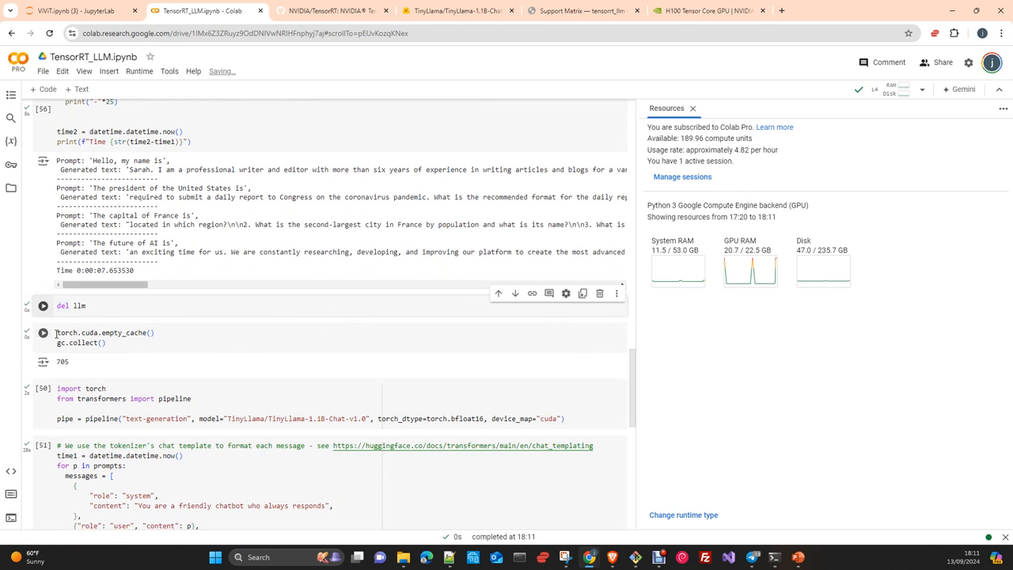
# - Run the GPU memory cleanup cell and highlight the TinyLlama model name in the bfloat16 pipeline code
pyautogui.click(43, 306)
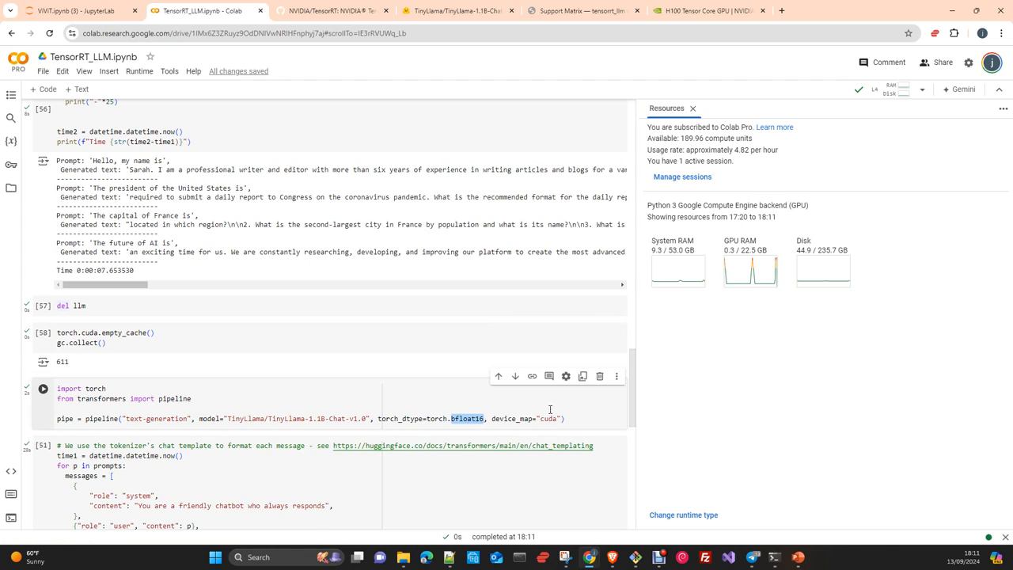
pyautogui.moveTo(779, 292)
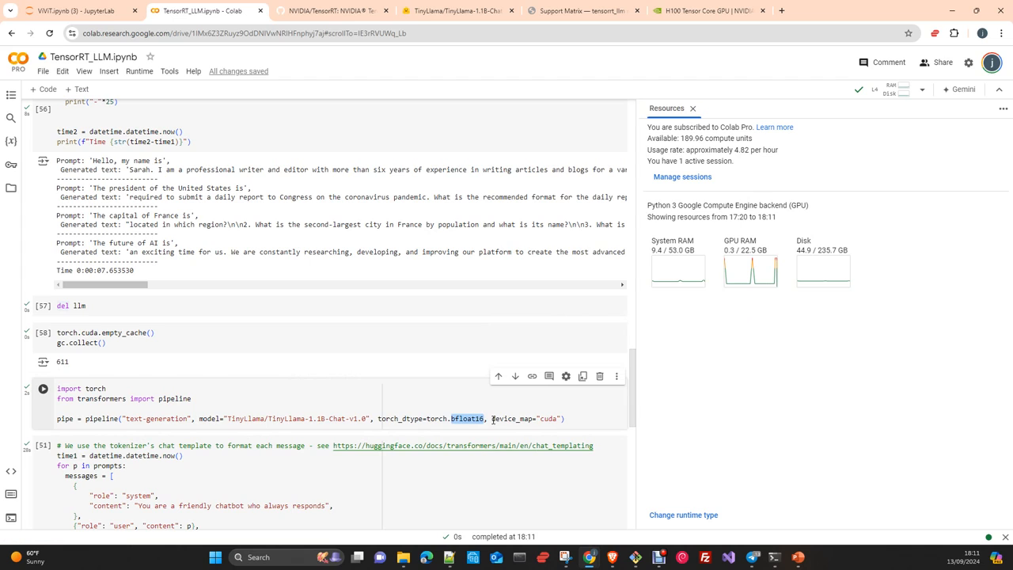
pyautogui.moveTo(250, 426)
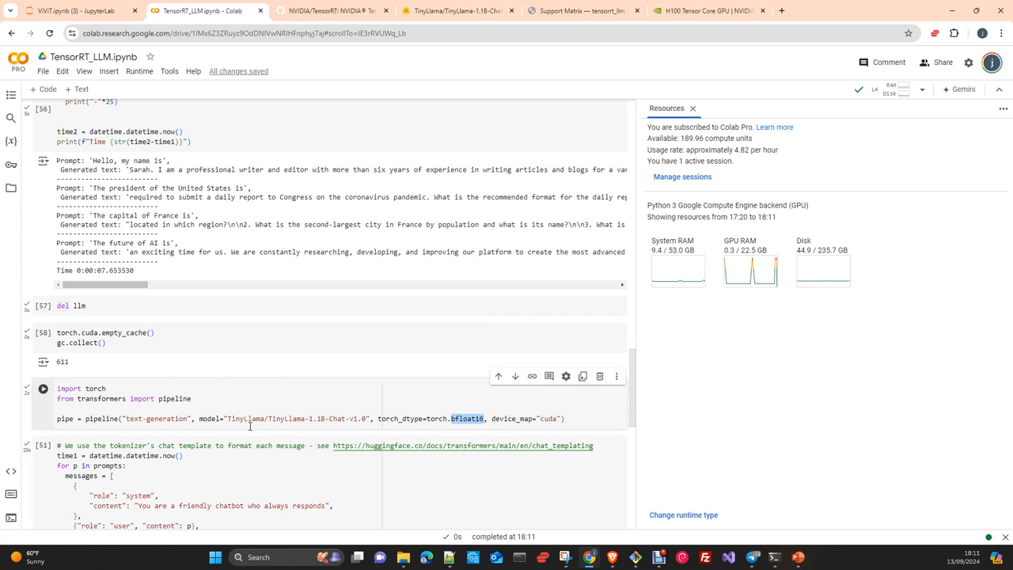
pyautogui.doubleClick(467, 418)
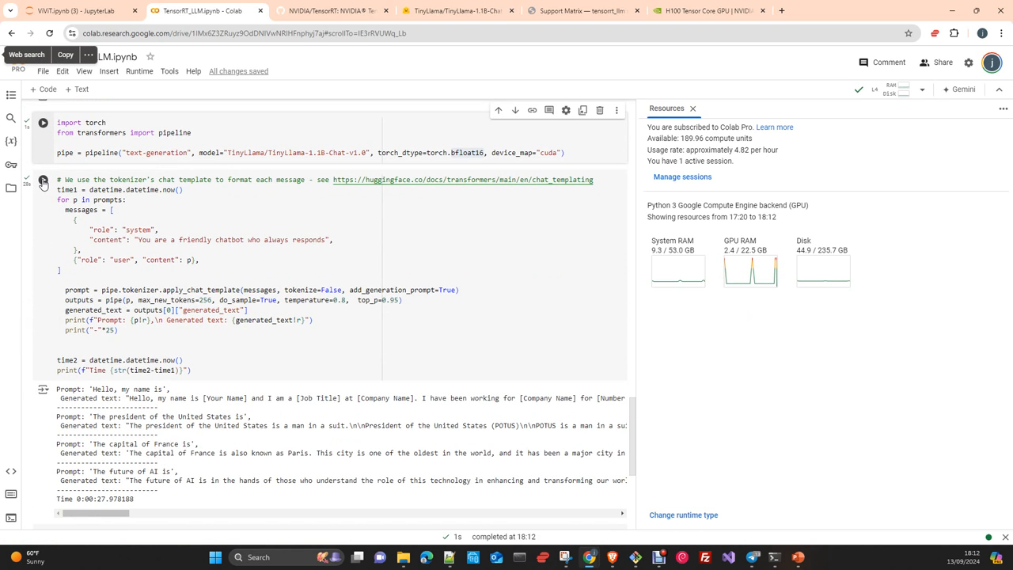
# - Run the pipe(...) chat-template generation cell twice, answering four prompts in about 22-25 s
pyautogui.click(42, 180)
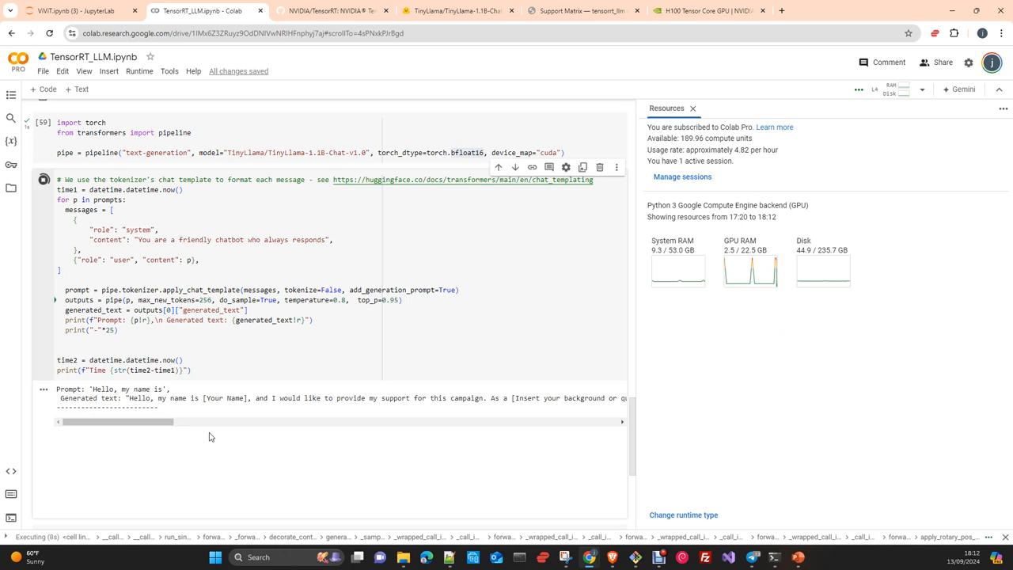
pyautogui.moveTo(179, 426)
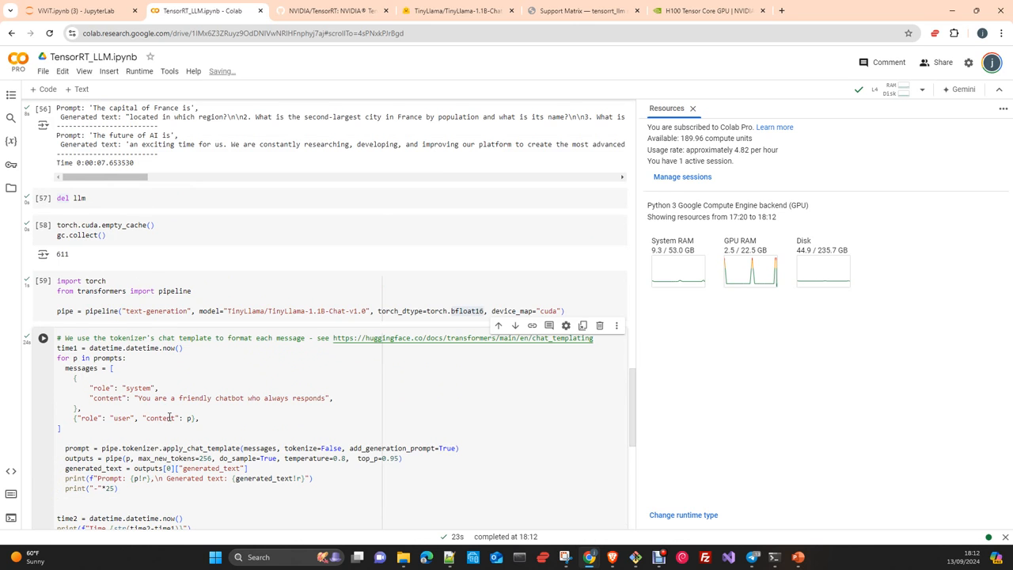
pyautogui.scroll(-3)
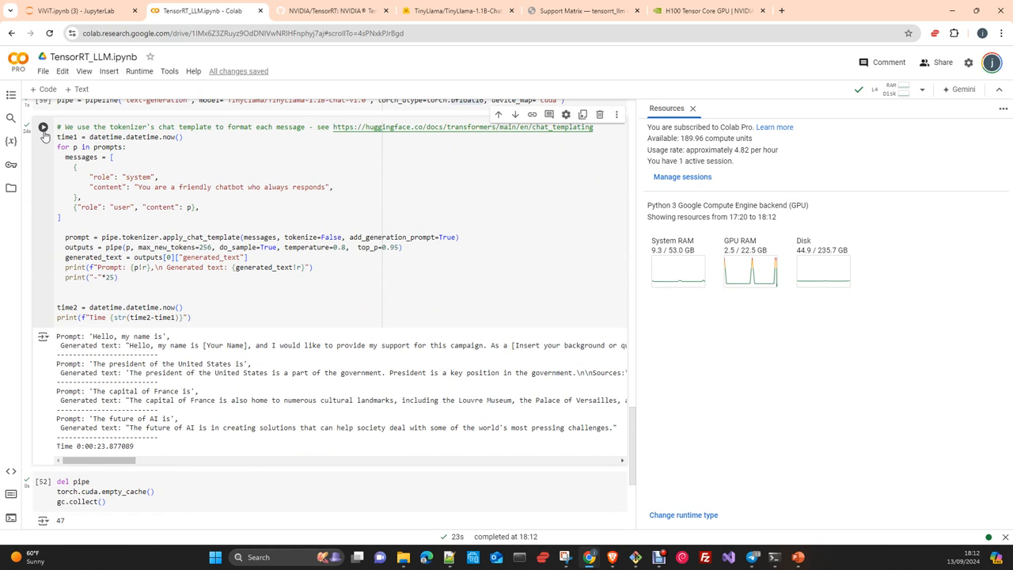
pyautogui.click(43, 127)
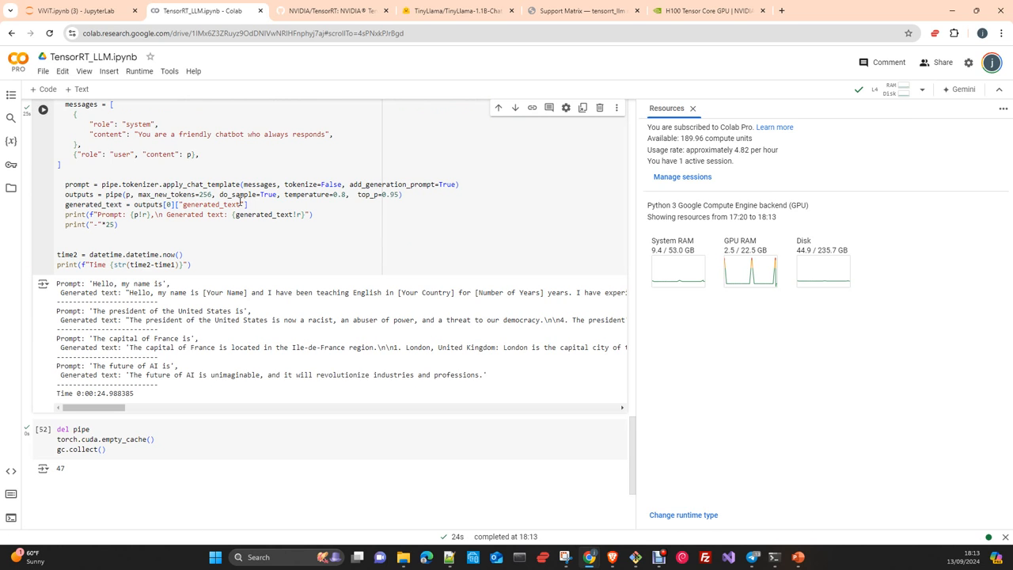
pyautogui.moveTo(259, 234)
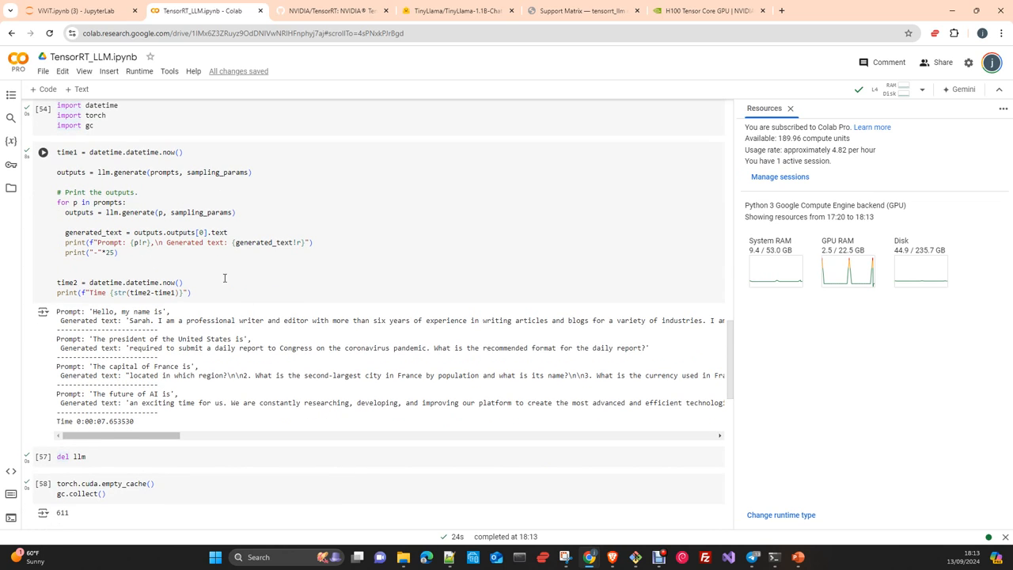
pyautogui.moveTo(209, 274)
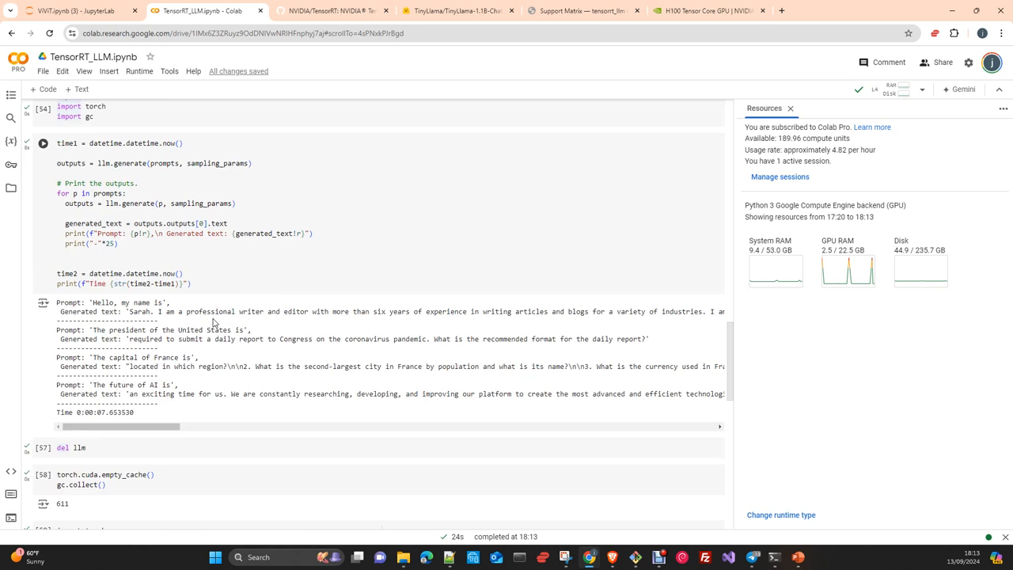
# - Scroll between the TensorRT-LLM 7-second and Hugging Face 24.9-second generation outputs to compare them
pyautogui.scroll(-3)
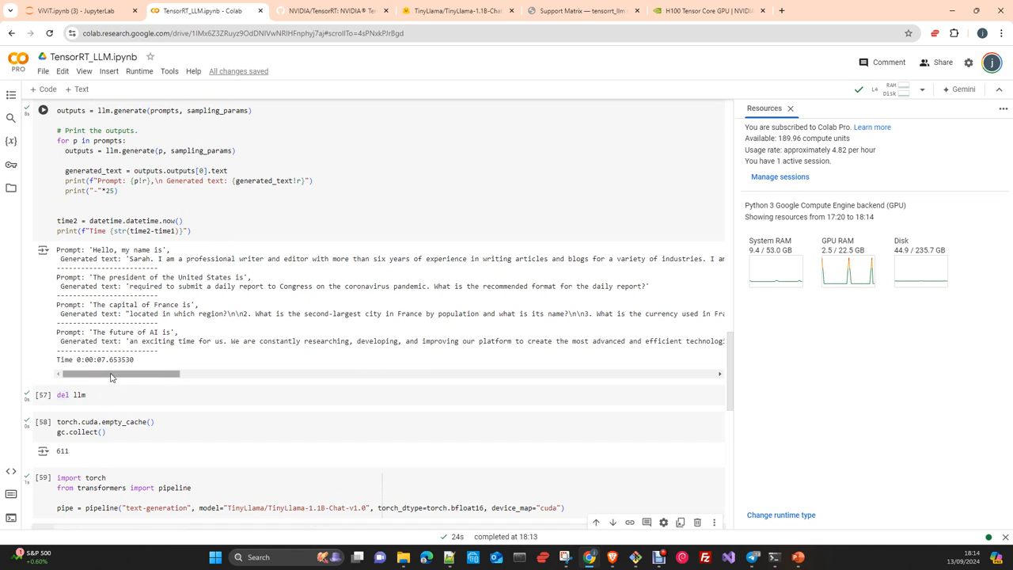
pyautogui.scroll(-3)
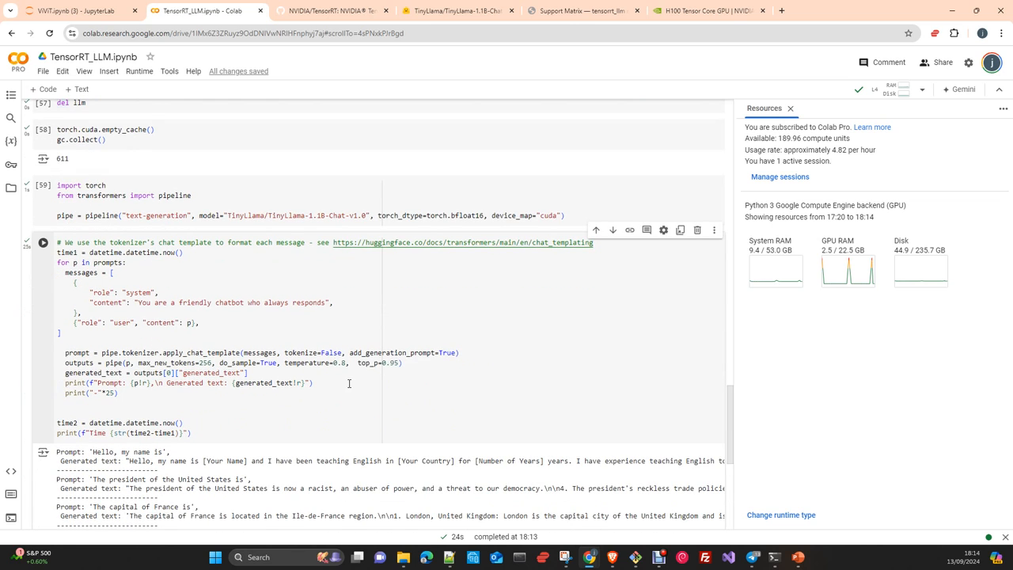
pyautogui.scroll(-3)
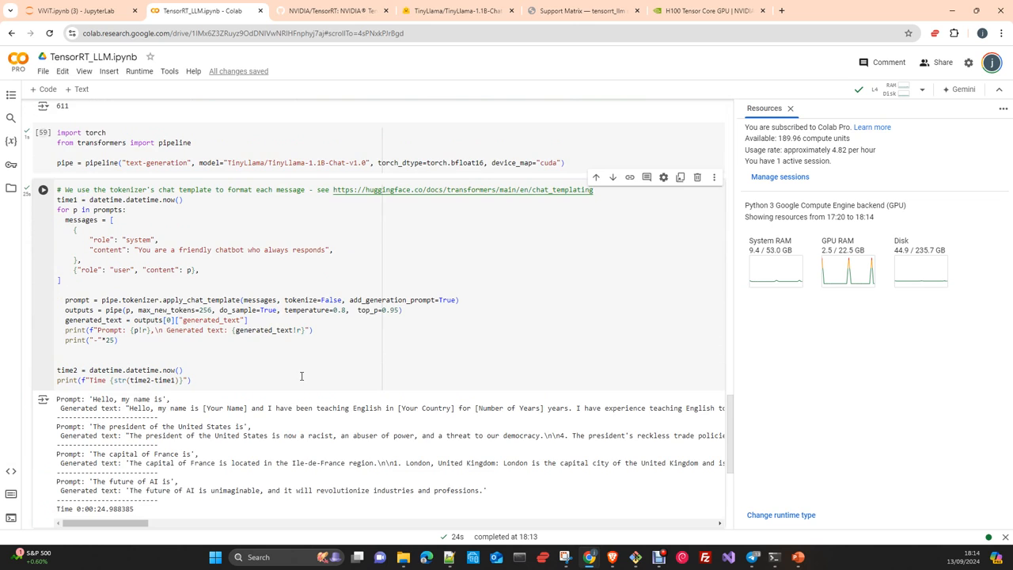
pyautogui.scroll(-3)
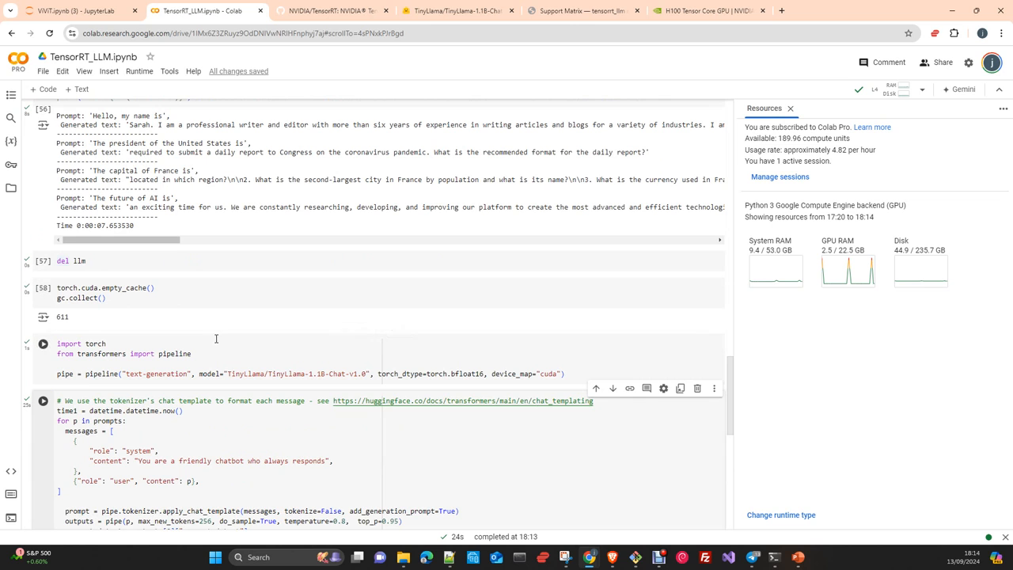
pyautogui.scroll(-3)
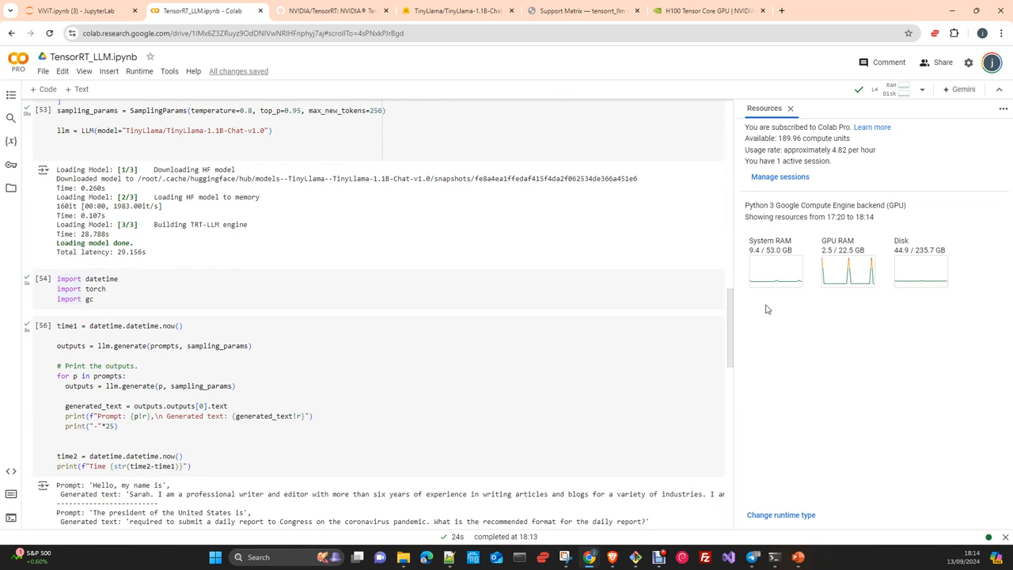
pyautogui.moveTo(374, 320)
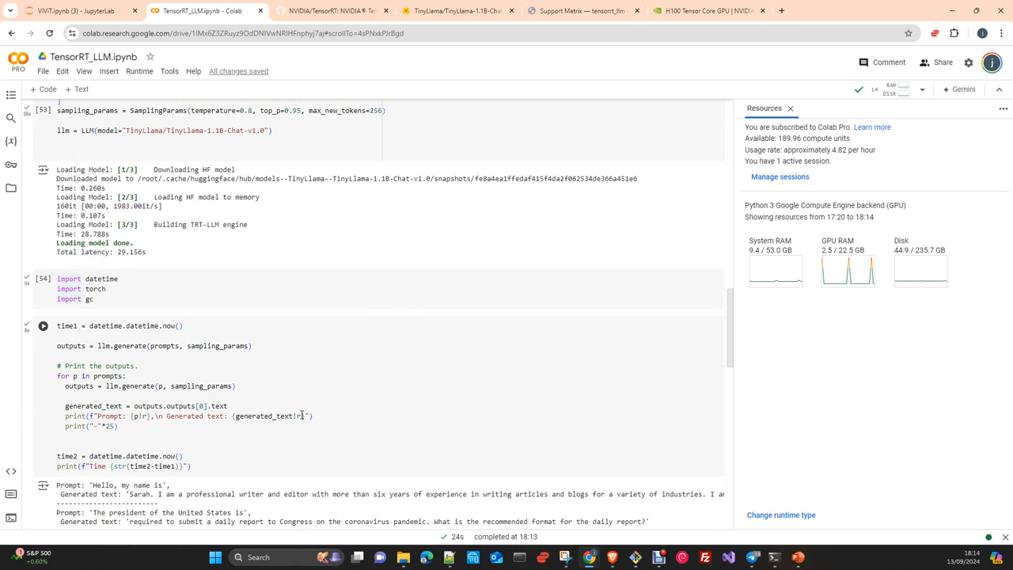
pyautogui.scroll(-3)
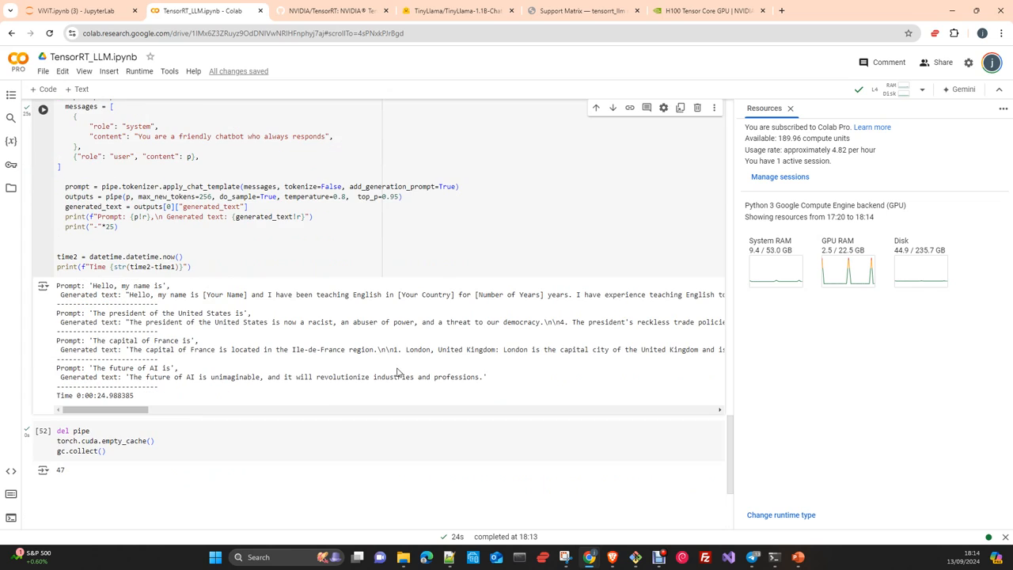
# - Run the del pipe / torch.cuda.empty_cache cell to delete the pipeline and clear the GPU cache
pyautogui.click(43, 430)
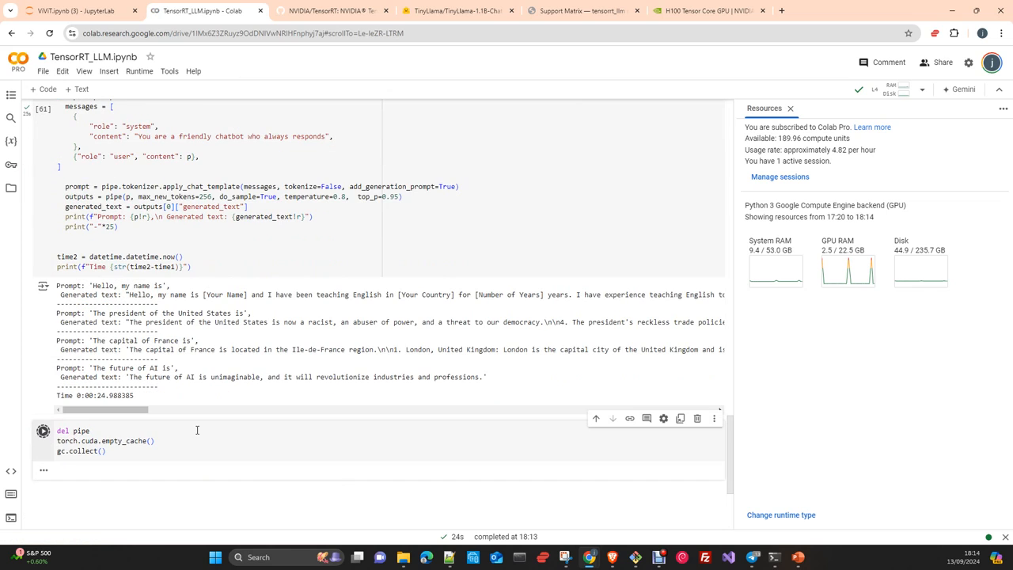
pyautogui.click(42, 431)
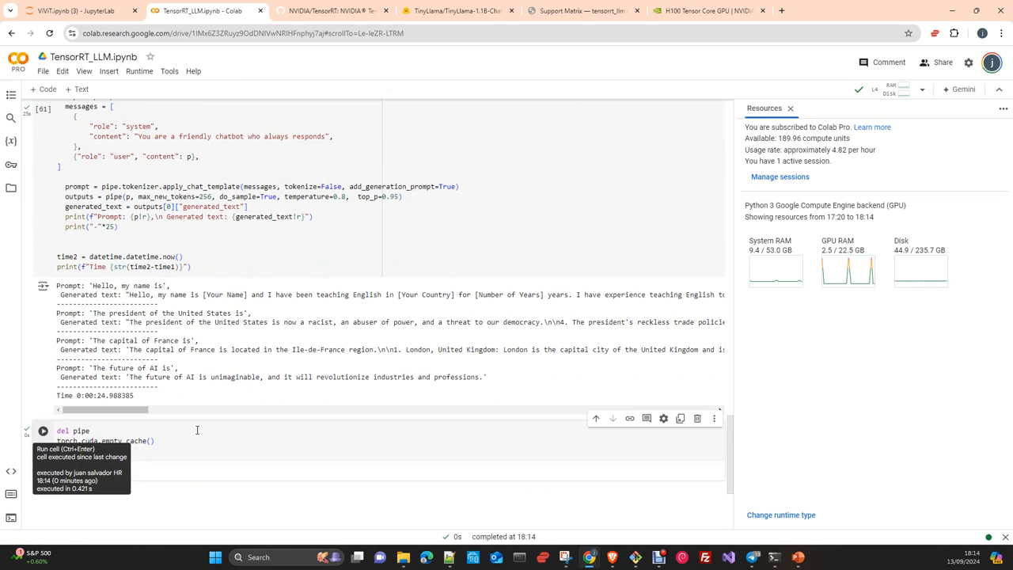